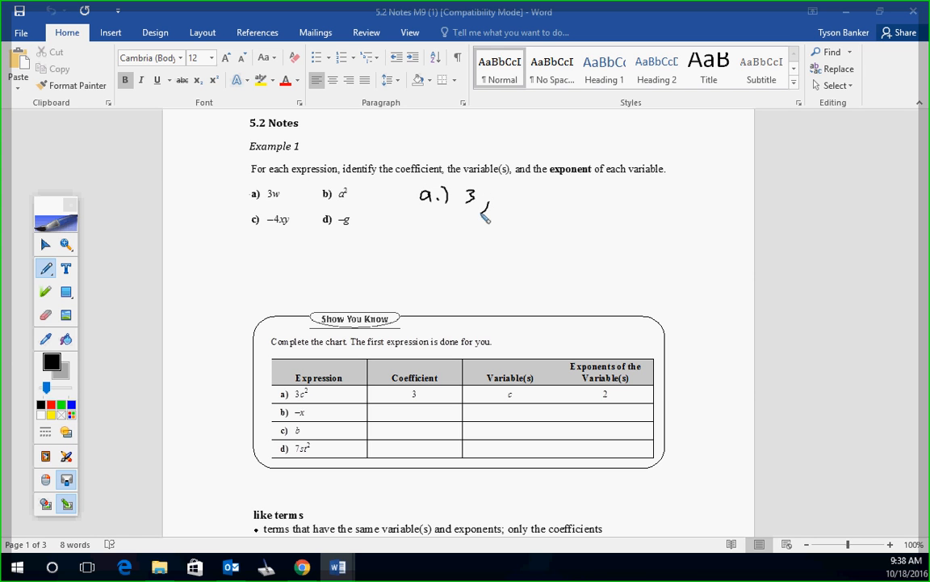
Hand-write the answers 'a.) 3, w, 1' and 'b.) 1, a, 2' beside Example 1's first two expressions
drag(499, 202, 530, 197)
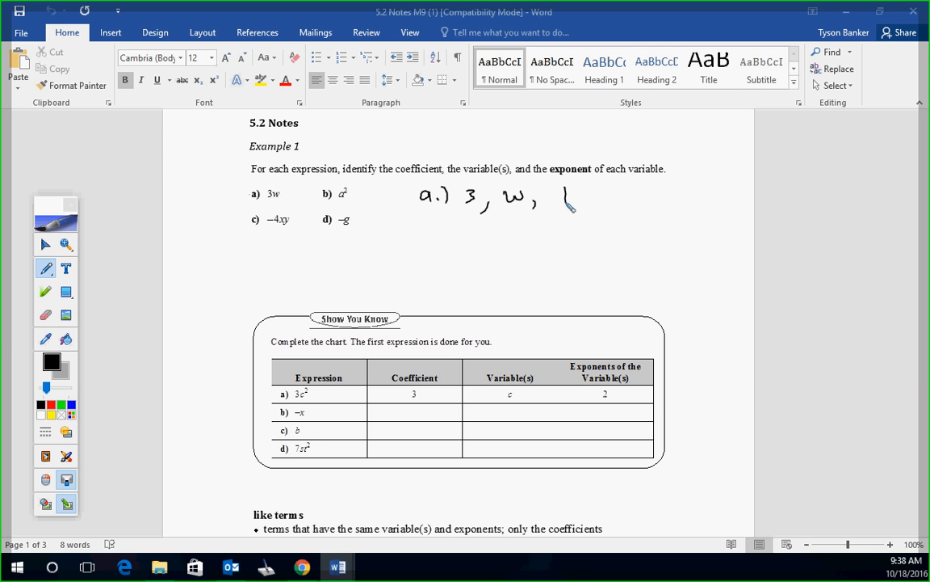
drag(420, 223, 455, 250)
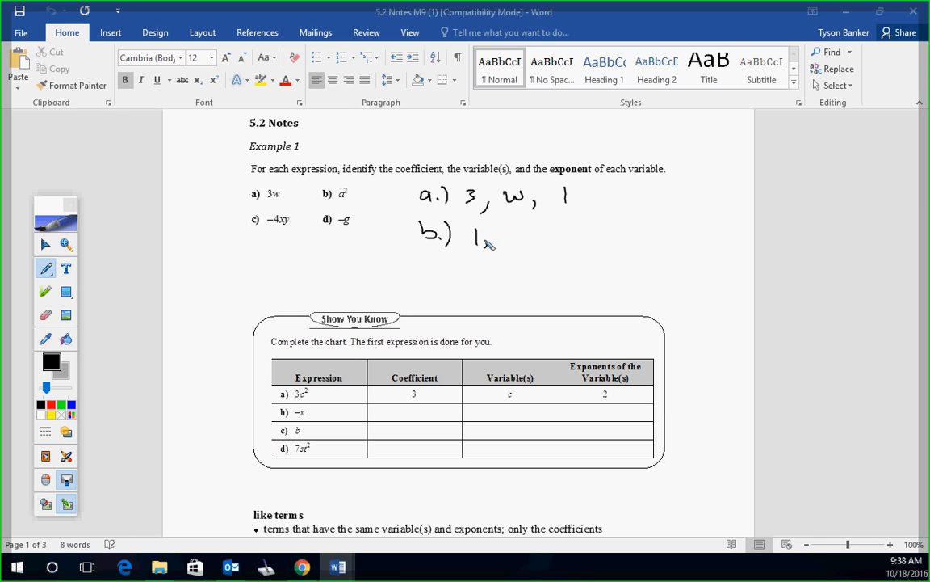
drag(493, 242, 517, 235)
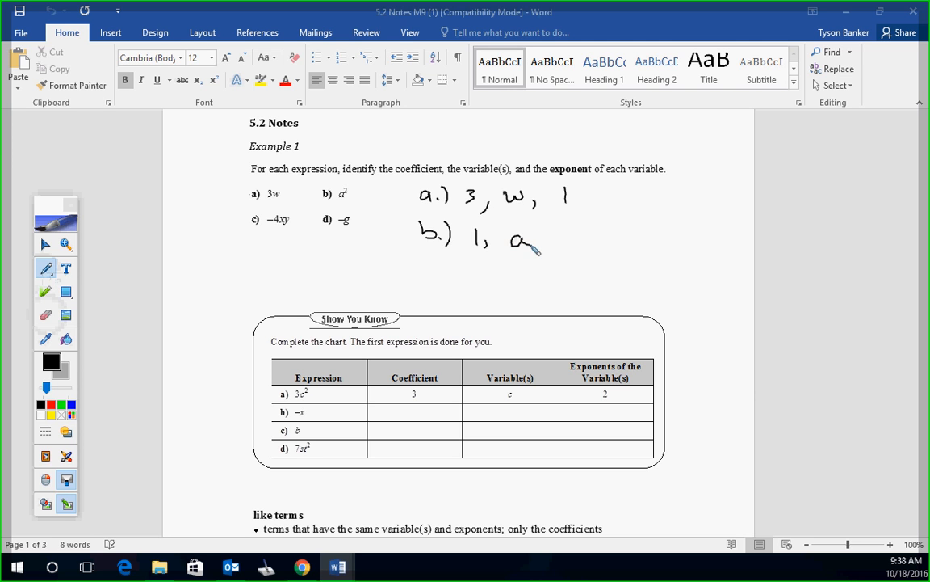
drag(530, 251, 578, 255)
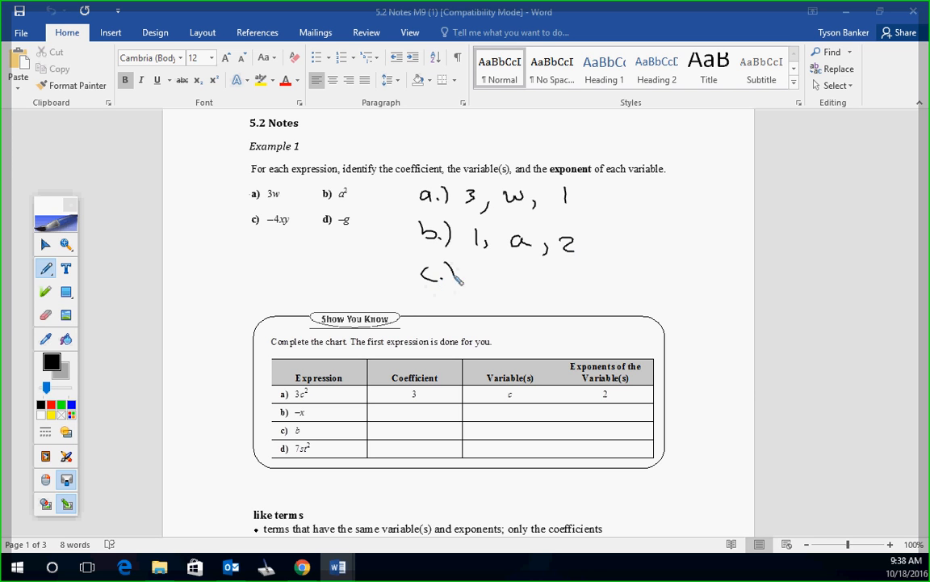
Hand-write 'c.) -4, x y, 1, 1' and 'd.) -1, g, 1' beside expressions c and d
drag(466, 278, 500, 274)
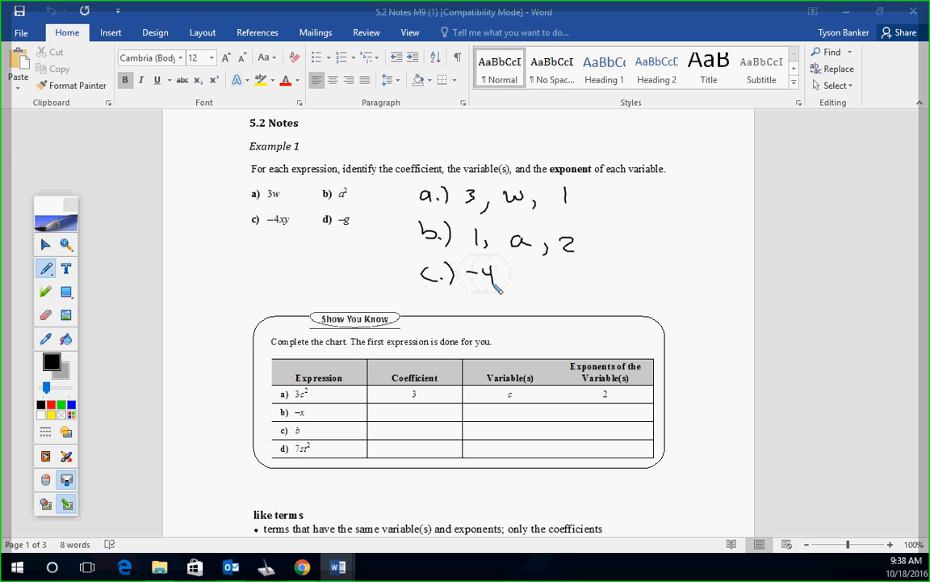
drag(504, 282, 533, 287)
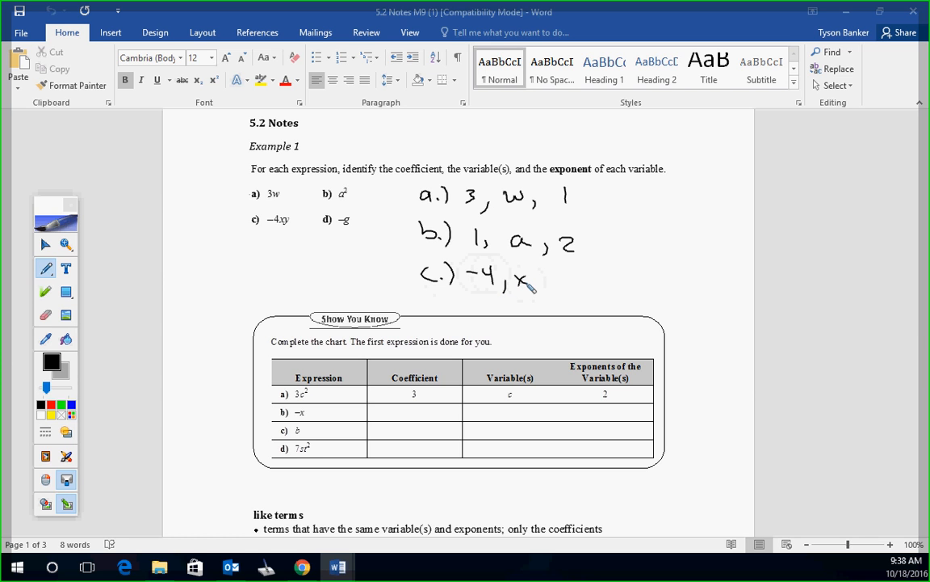
drag(533, 282, 574, 291)
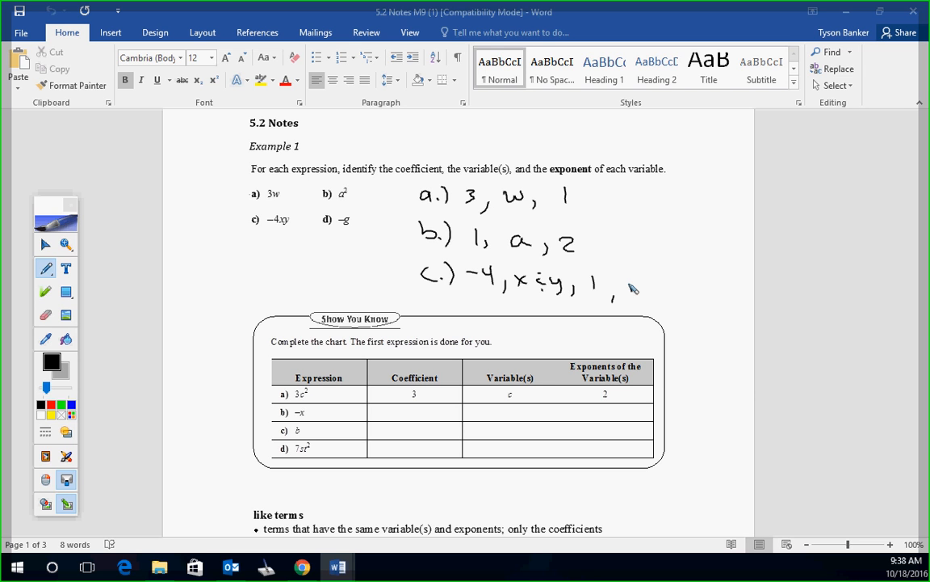
drag(433, 291, 460, 323)
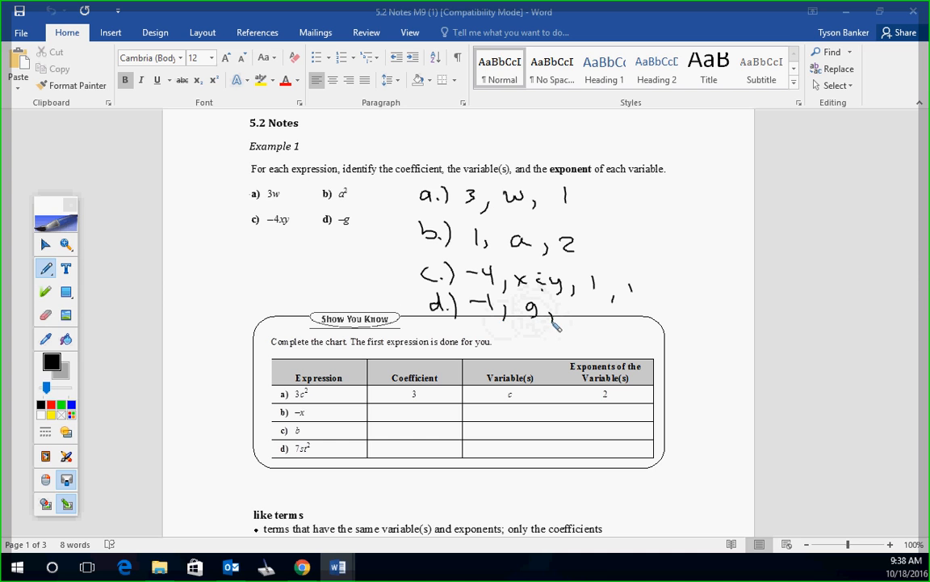
drag(549, 310, 573, 307)
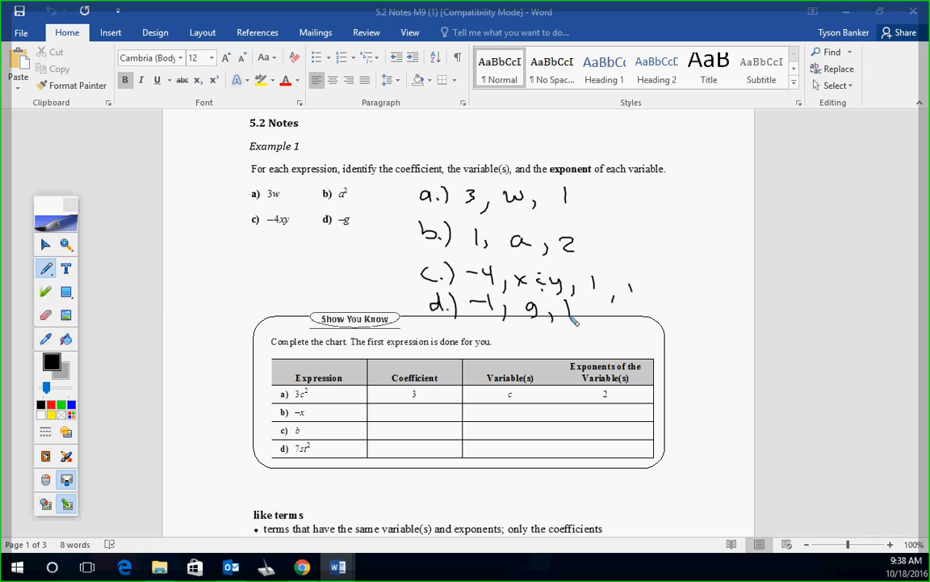
drag(132, 149, 170, 174)
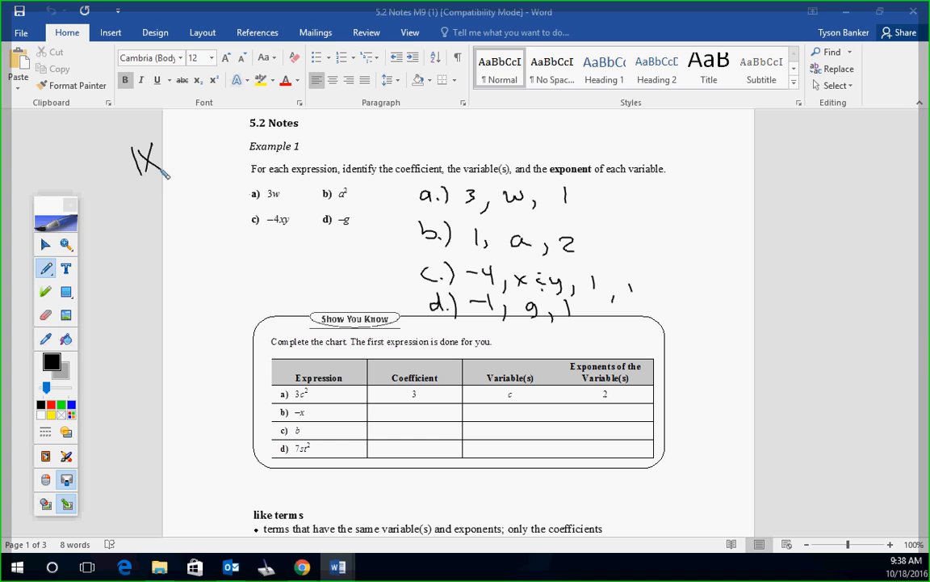
Jot '1x' in the margin and fill the Show You Know chart's coefficient, variable and exponent cells for rows b–d
drag(133, 194, 164, 218)
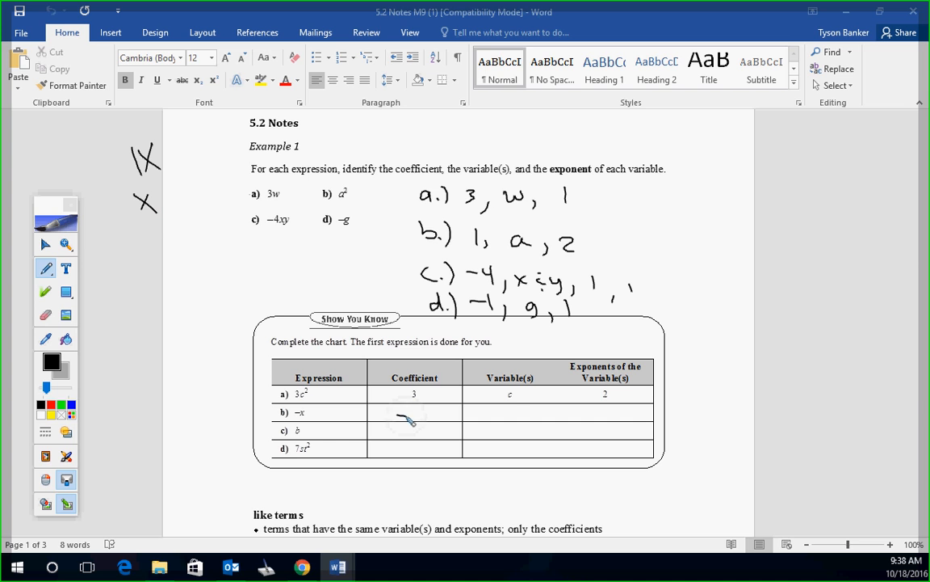
drag(404, 420, 424, 428)
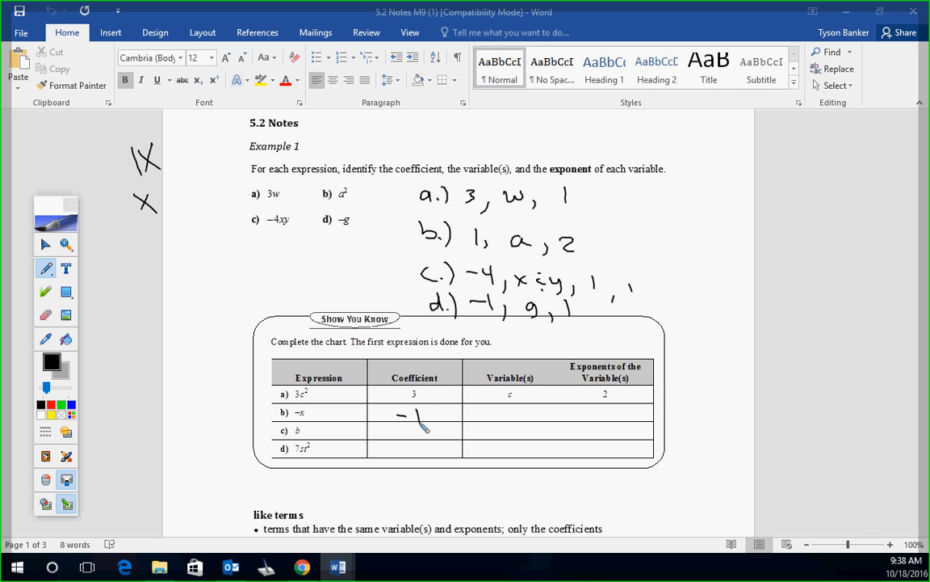
drag(511, 412, 520, 428)
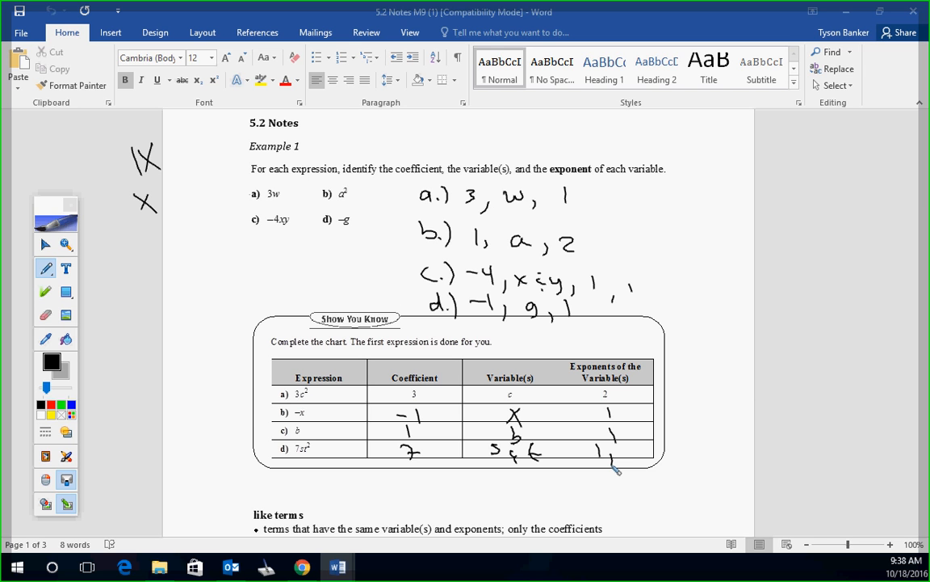
drag(627, 452, 633, 465)
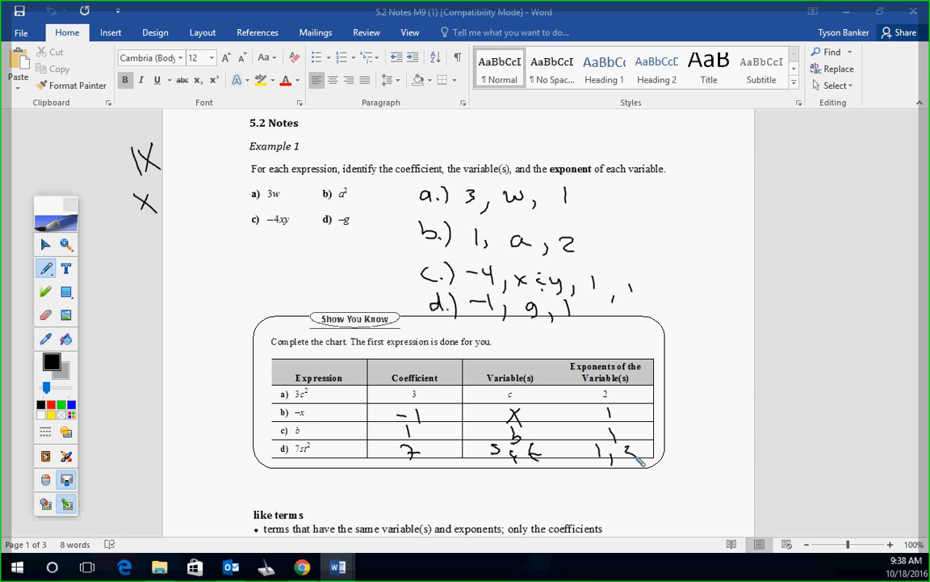
Scroll down to the like terms definition and Example 2's expression groups
scroll(down, 3)
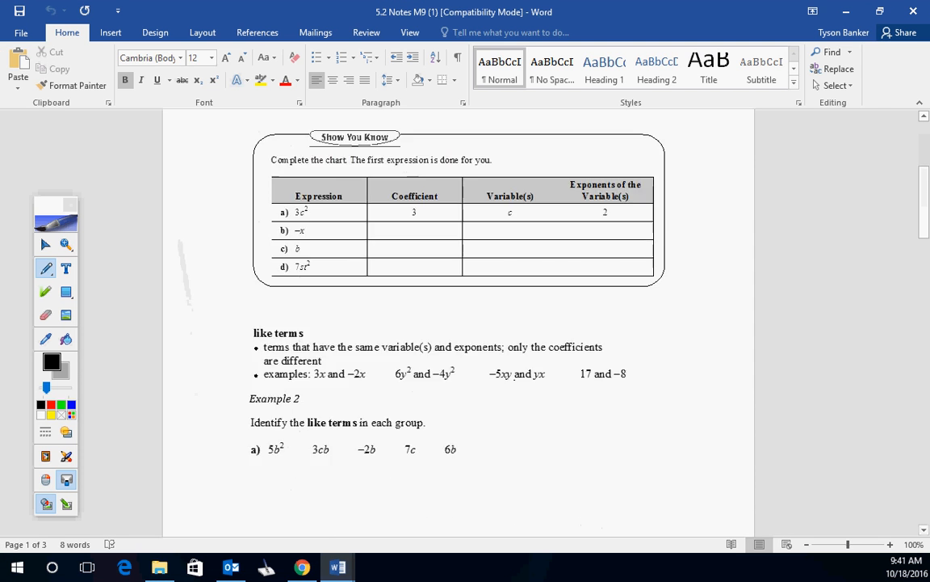
scroll(down, 3)
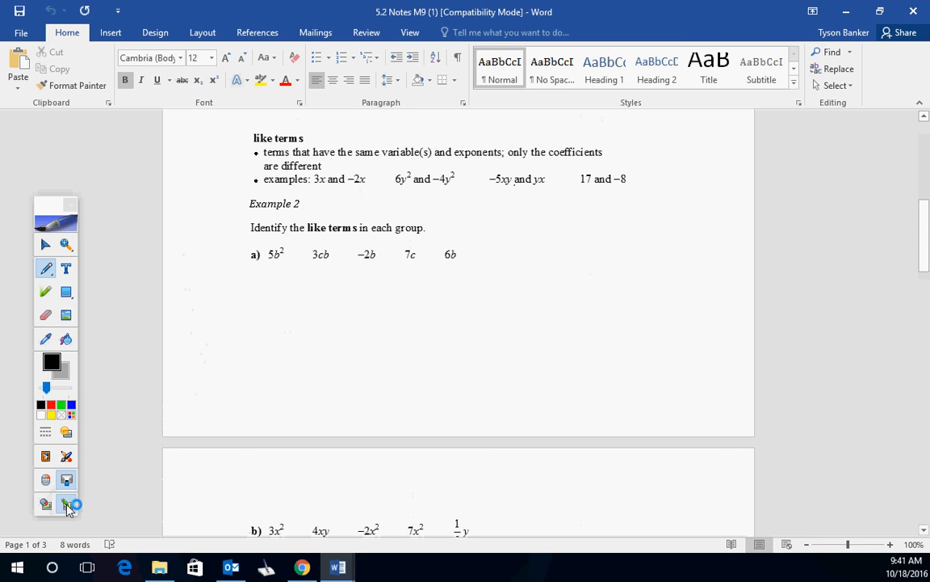
mouse_move(67, 504)
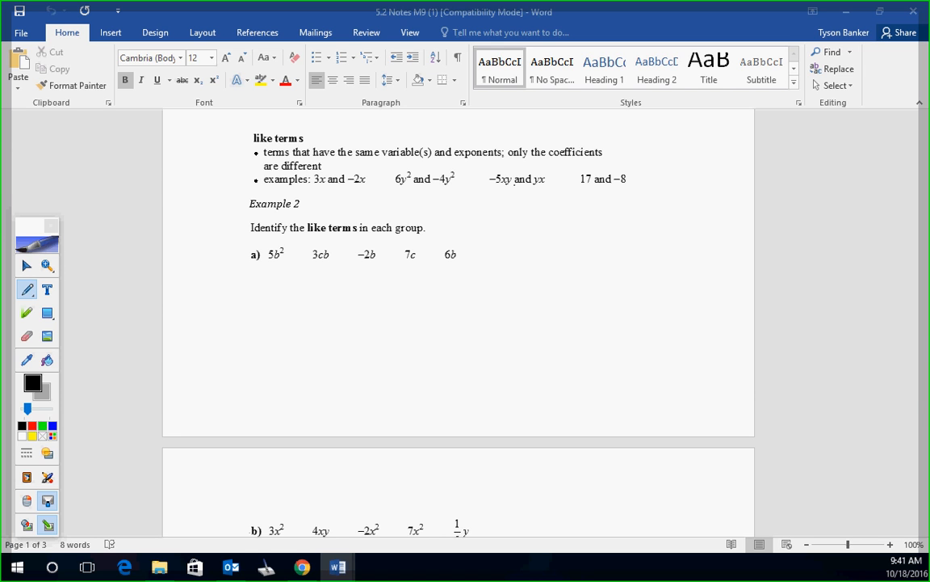
mouse_move(58, 158)
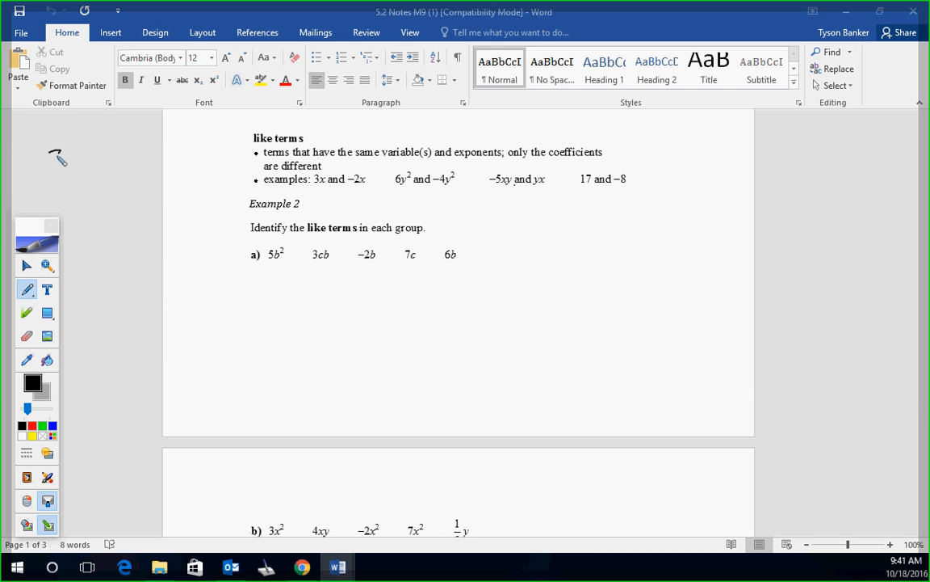
Write a like-terms example such as 3a − 2a with its simplified result in the left margin
drag(56, 158, 121, 148)
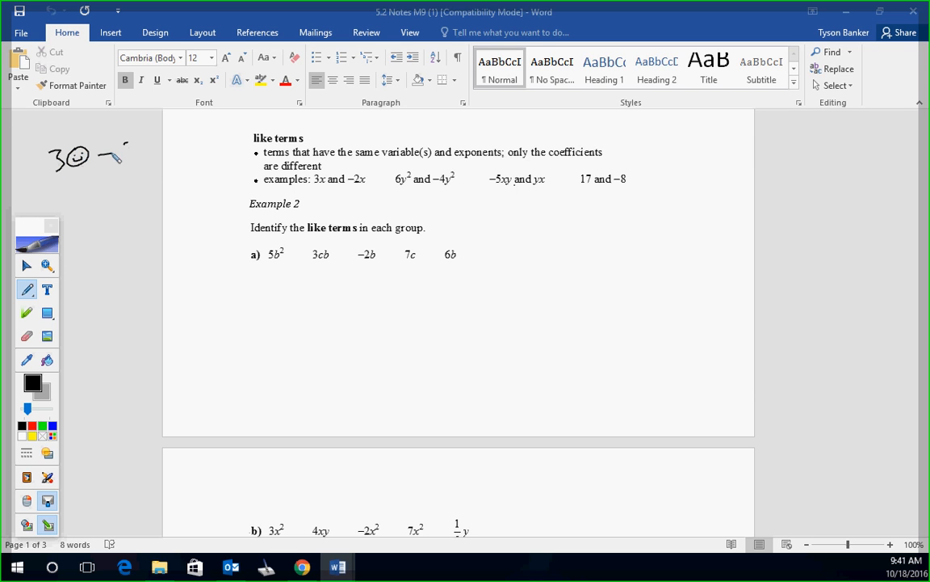
drag(105, 154, 159, 146)
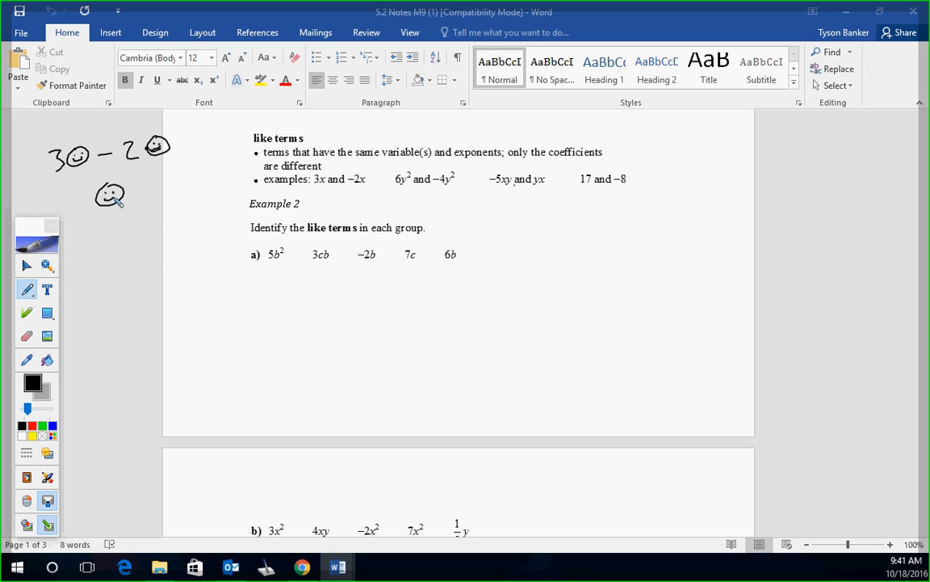
drag(307, 191, 391, 197)
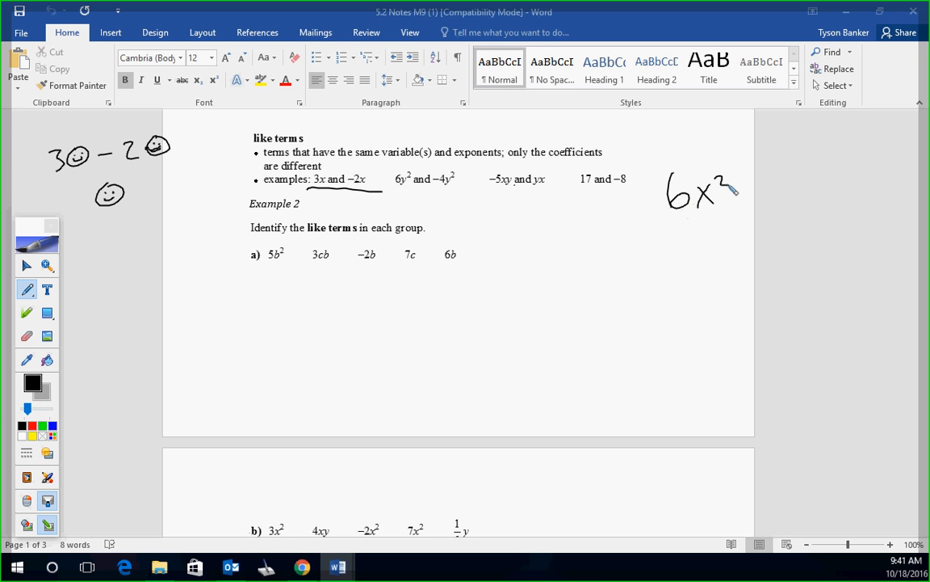
Handwrite the margin example 6x²yz − 8x²yz in the right margin
drag(735, 197, 823, 201)
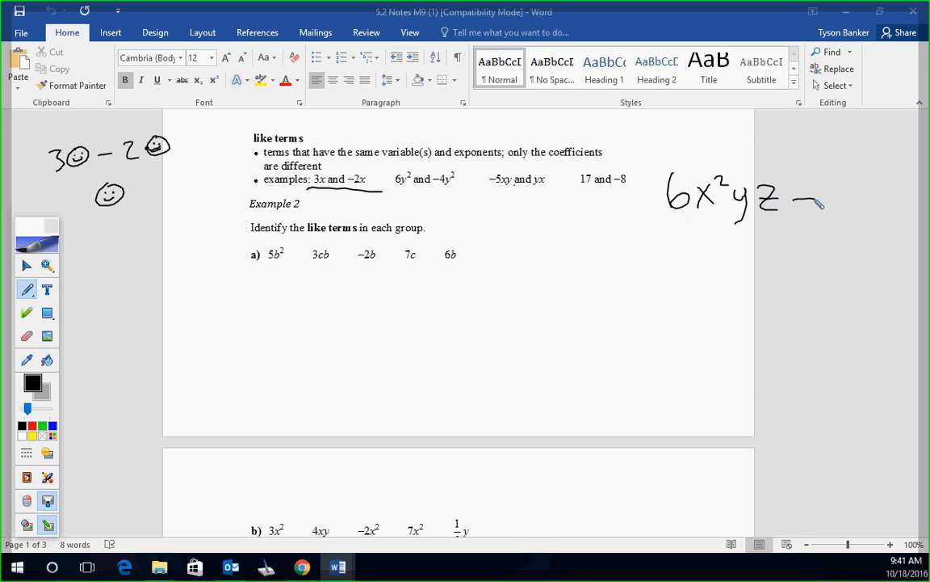
drag(827, 202, 885, 201)
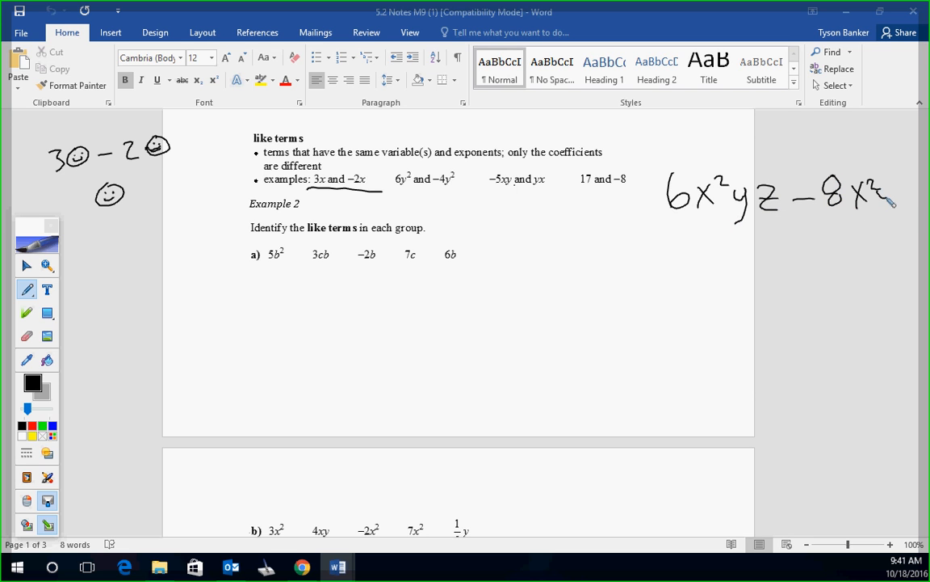
drag(873, 202, 924, 197)
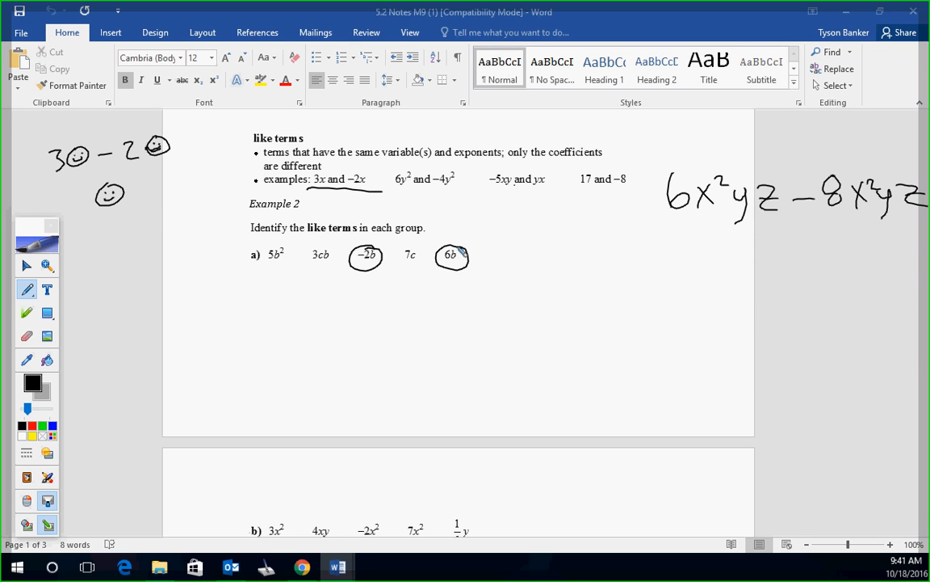
Circle the like terms 3x², −2x² and 7x² in Example 2 part b)
scroll(down, 3)
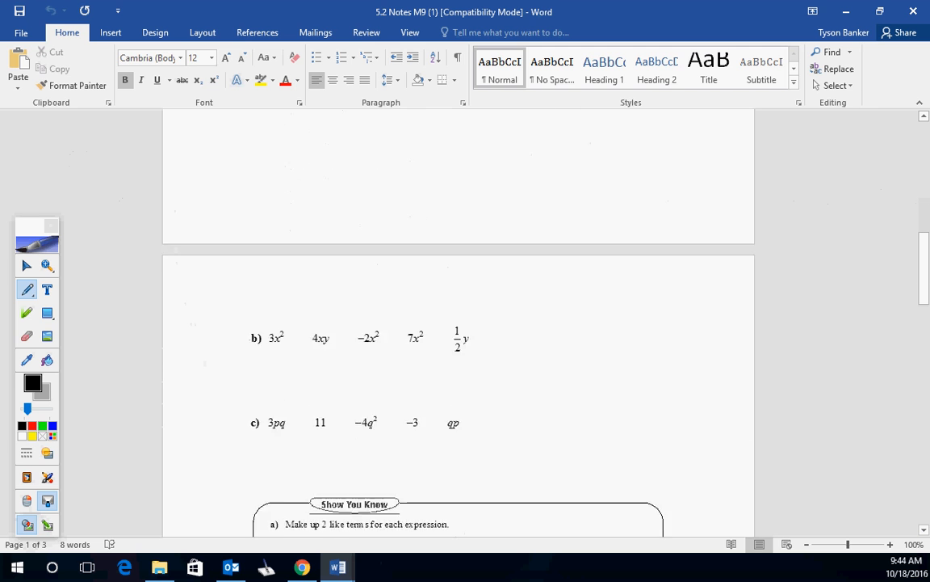
scroll(down, 3)
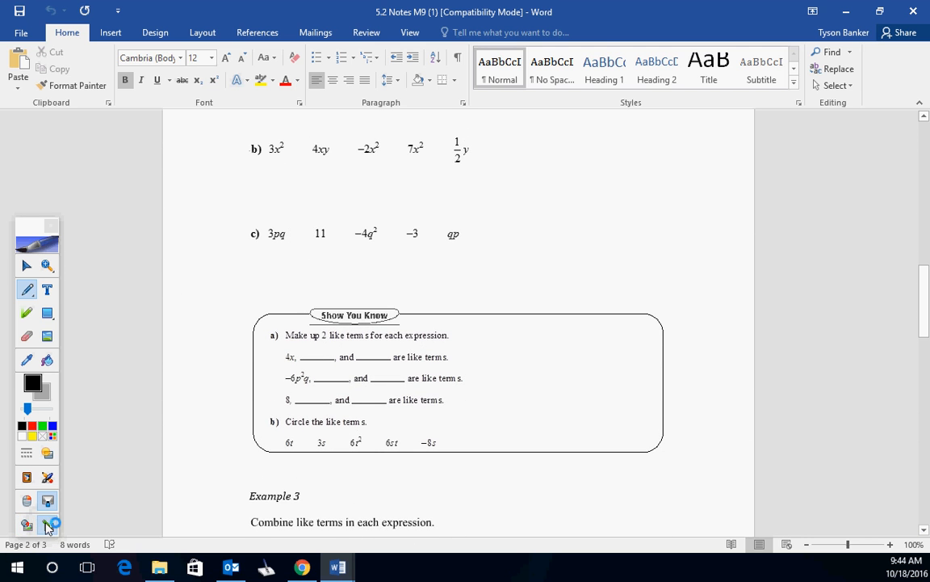
mouse_move(52, 523)
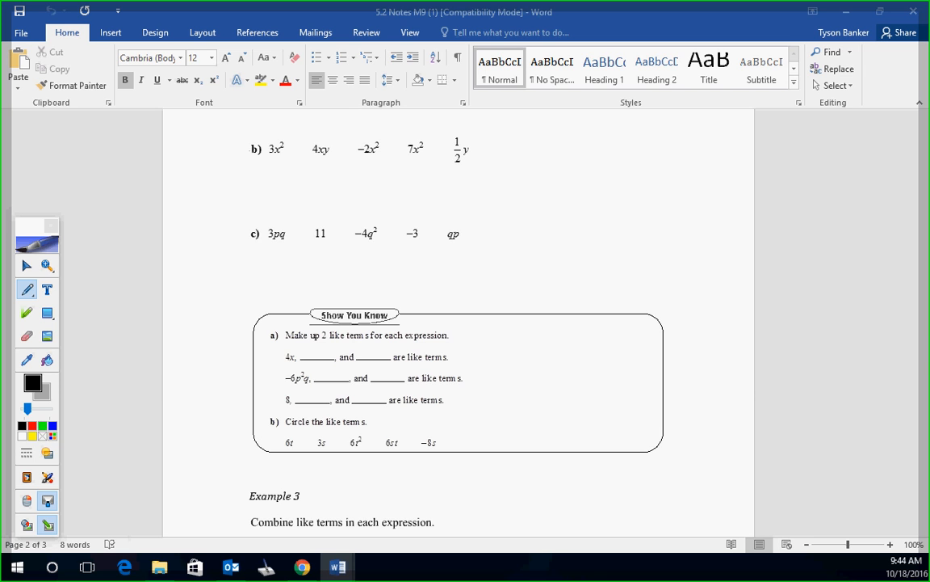
drag(358, 149, 440, 158)
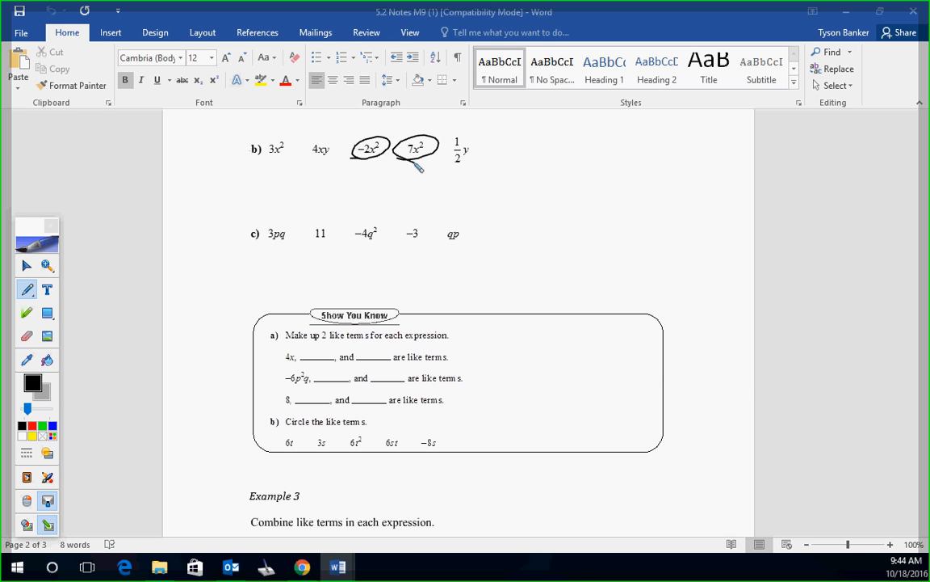
drag(261, 158, 291, 143)
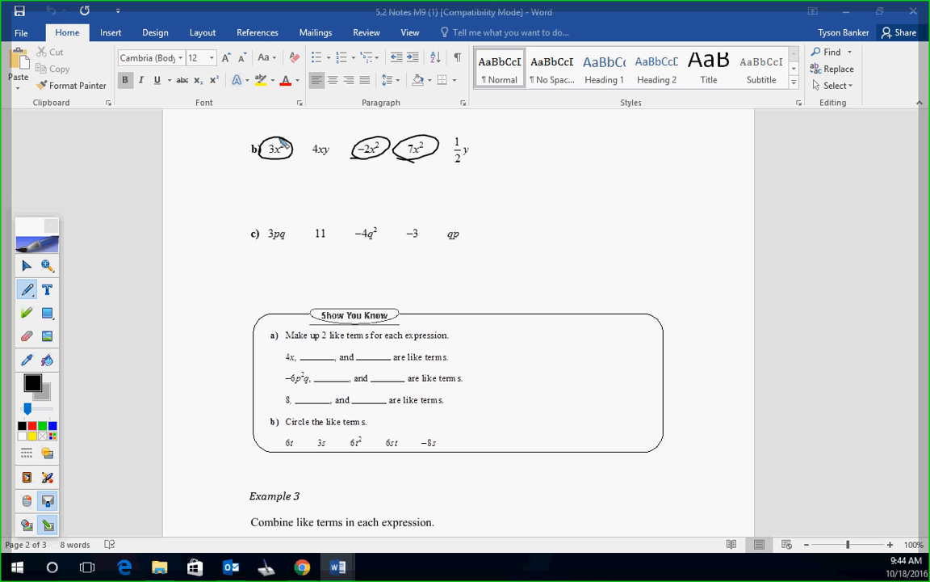
Circle 11 with −3 and 3pq with qp as like terms in part c)
drag(307, 234, 417, 234)
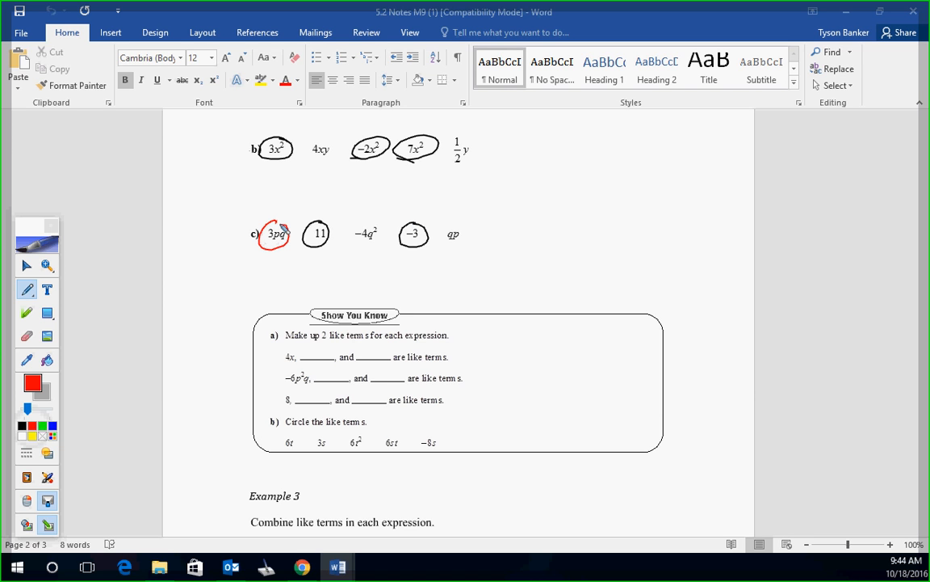
drag(444, 234, 468, 236)
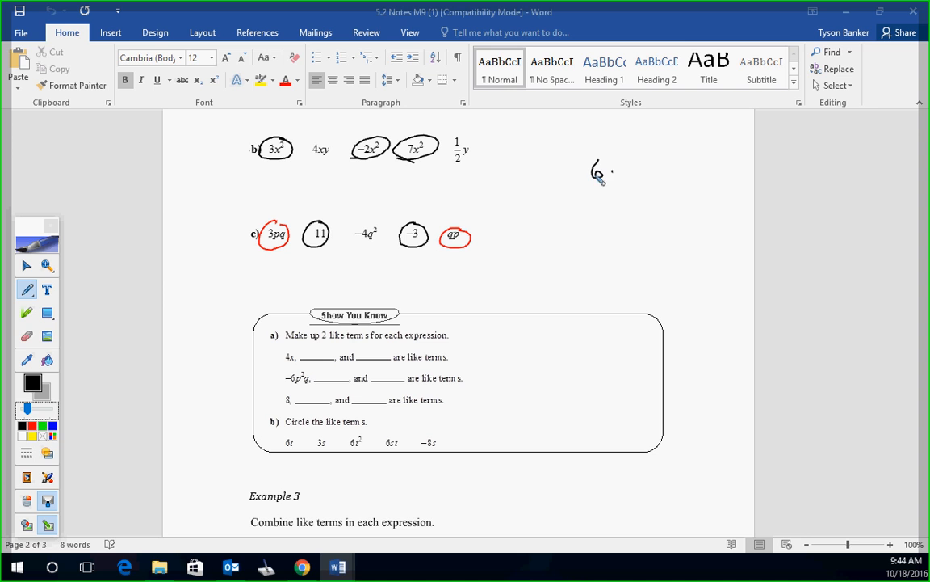
Jot a 6pq versus 6qp example in the margin
drag(601, 174, 646, 181)
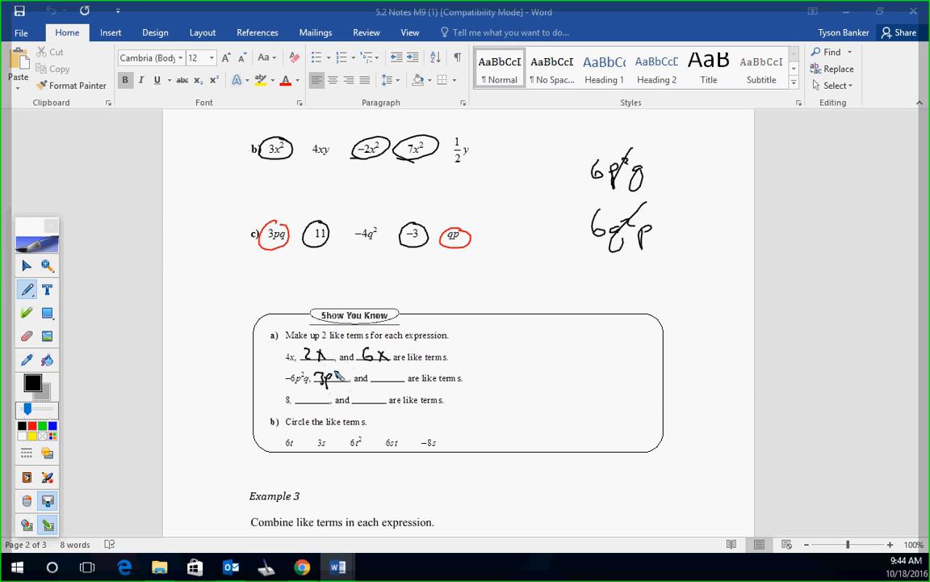
Fill the remaining blanks with 7p²q, 7 and 5, then circle 3z and −8z in part b)
drag(320, 378, 396, 380)
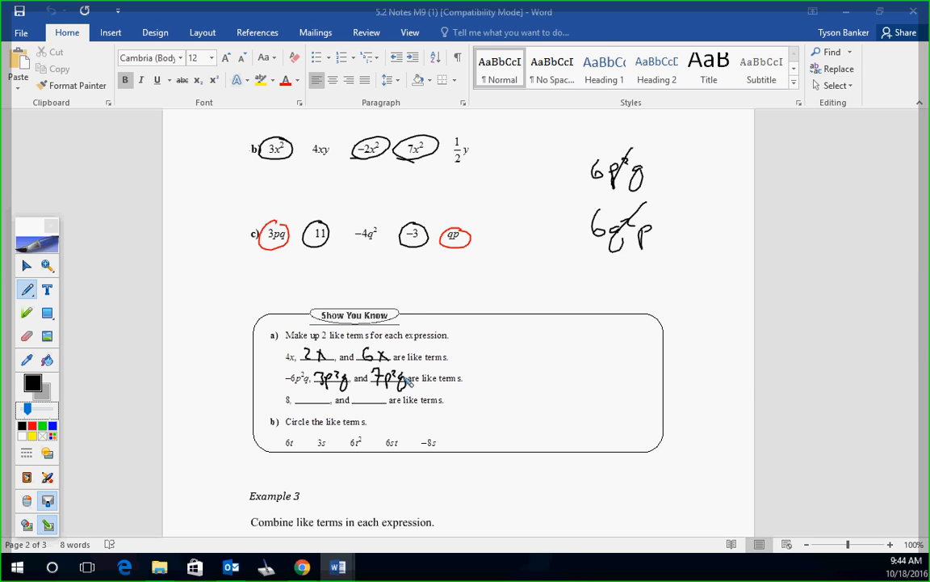
drag(310, 404, 368, 401)
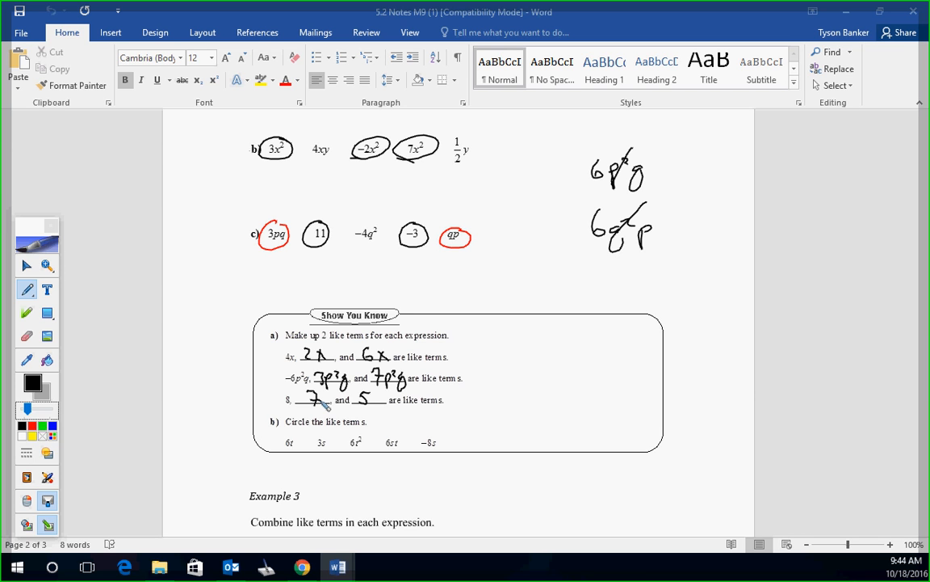
drag(315, 449, 327, 439)
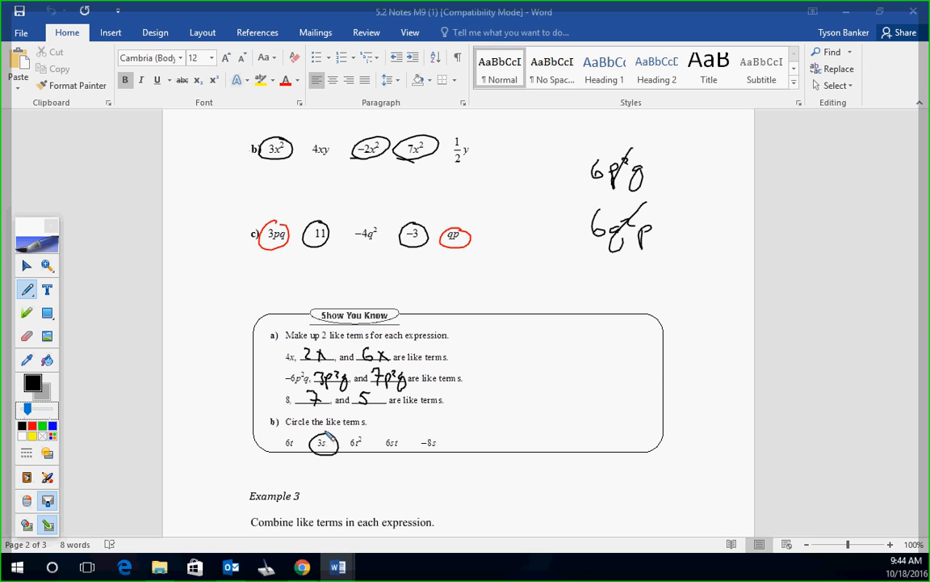
drag(420, 443, 444, 452)
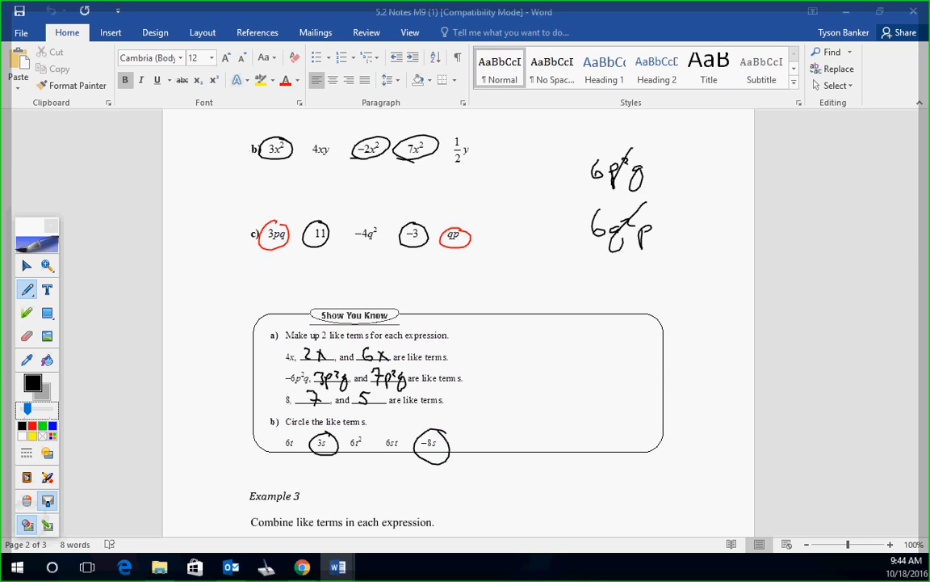
Sketch algebra tiles for part a: positive and negative x tiles plus unit tiles for +3 and −6
scroll(down, 3)
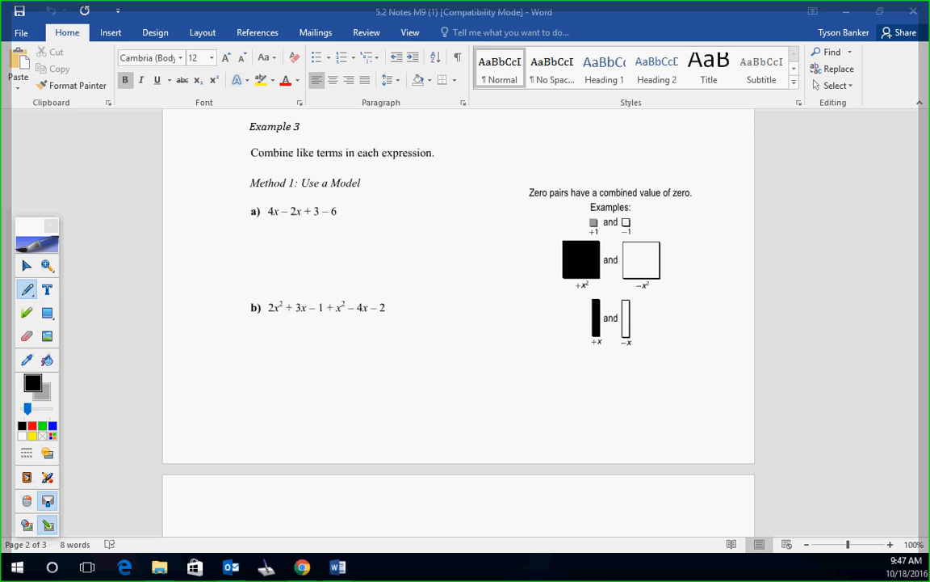
drag(226, 226, 259, 255)
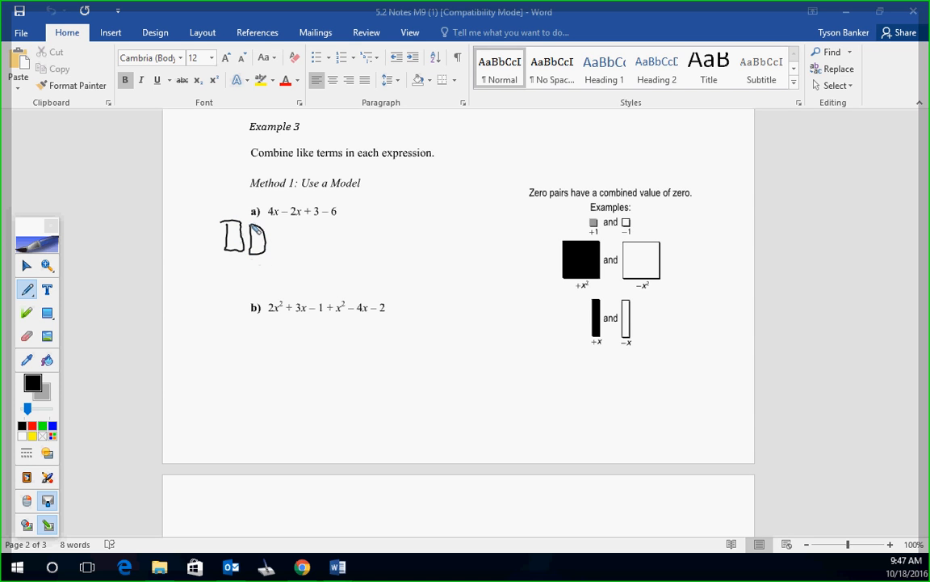
drag(261, 239, 306, 242)
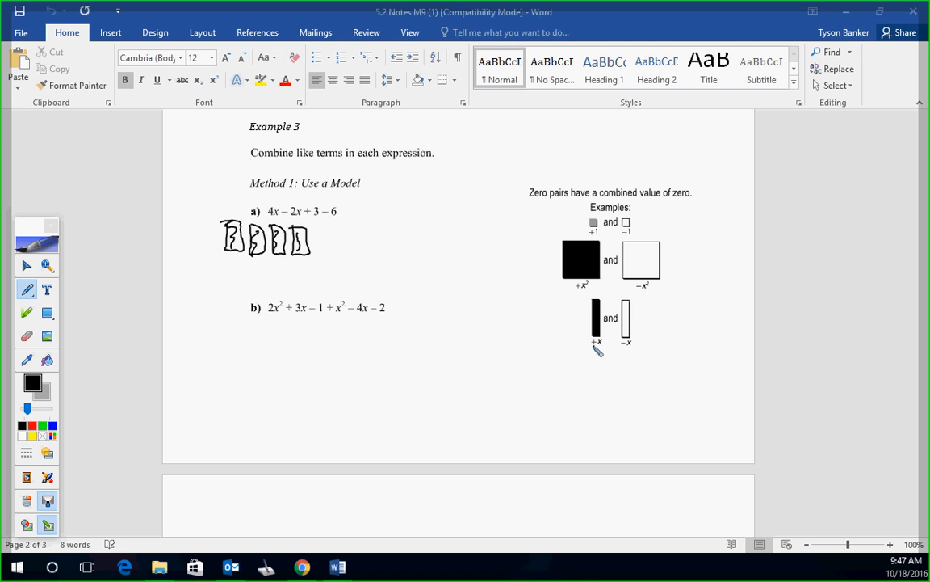
drag(283, 259, 282, 303)
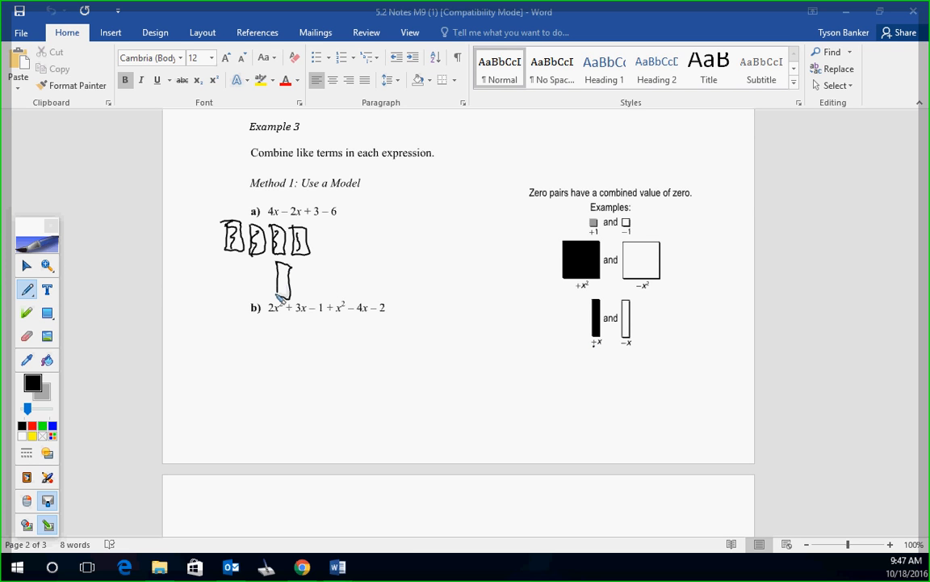
drag(305, 267, 305, 304)
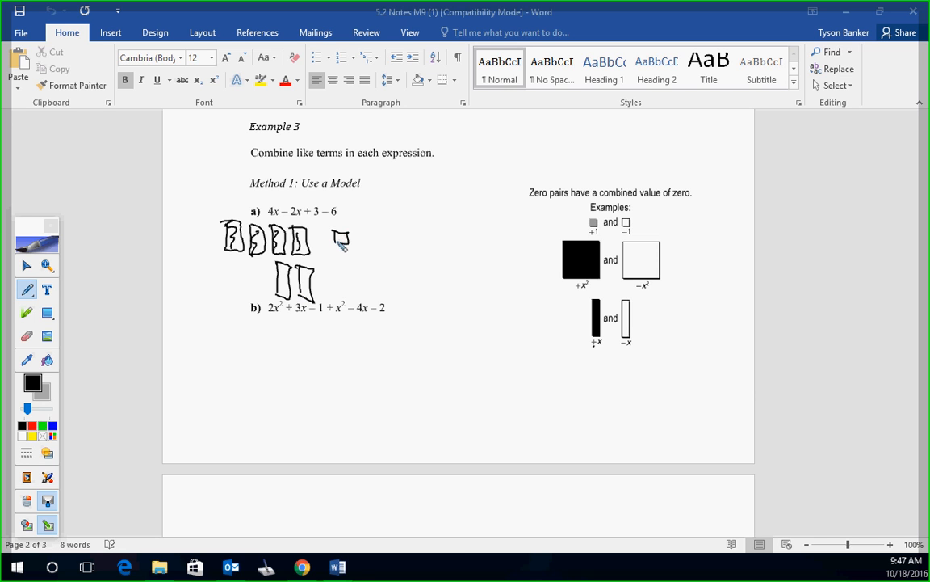
drag(336, 242, 390, 239)
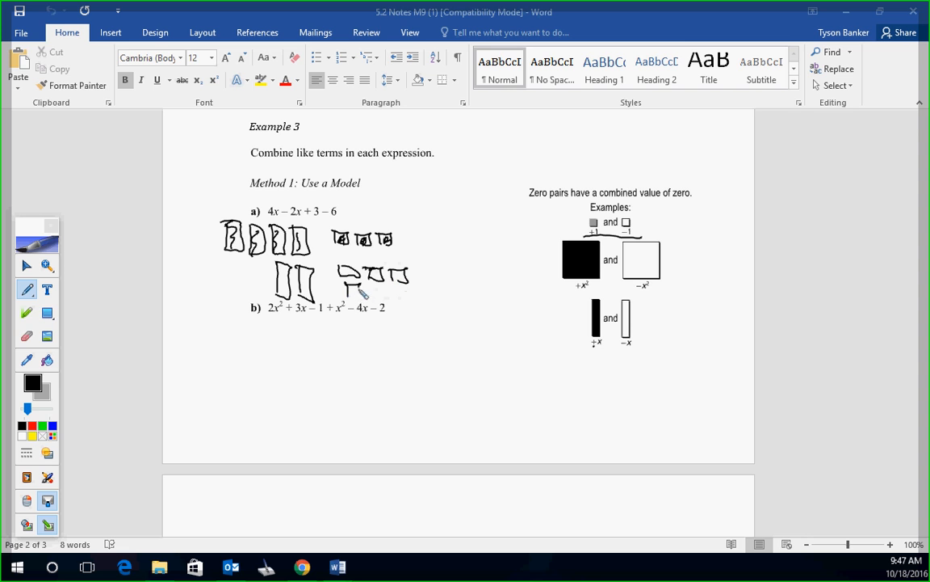
drag(347, 291, 412, 303)
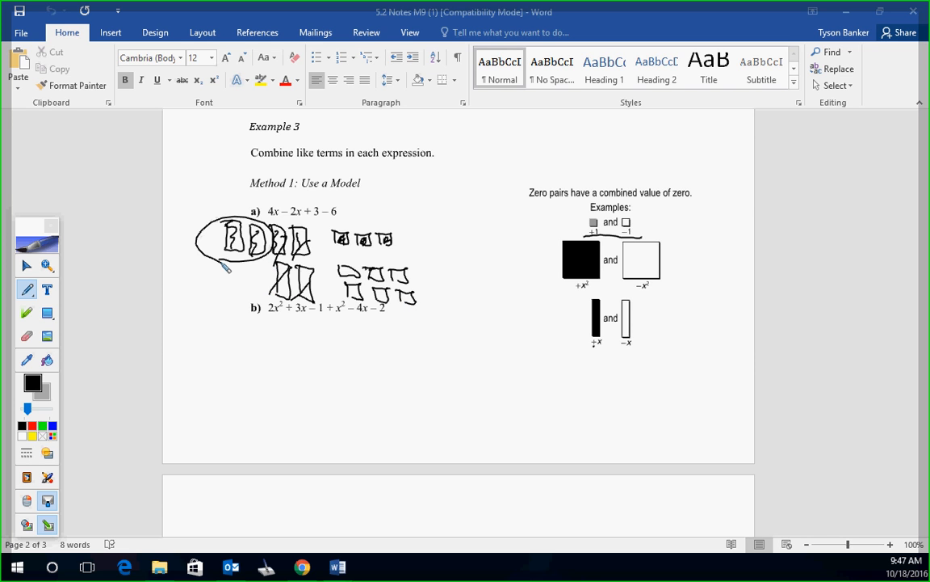
Circle the zero pairs among the tiles and write the simplified answer 2x − 3
drag(423, 216, 469, 229)
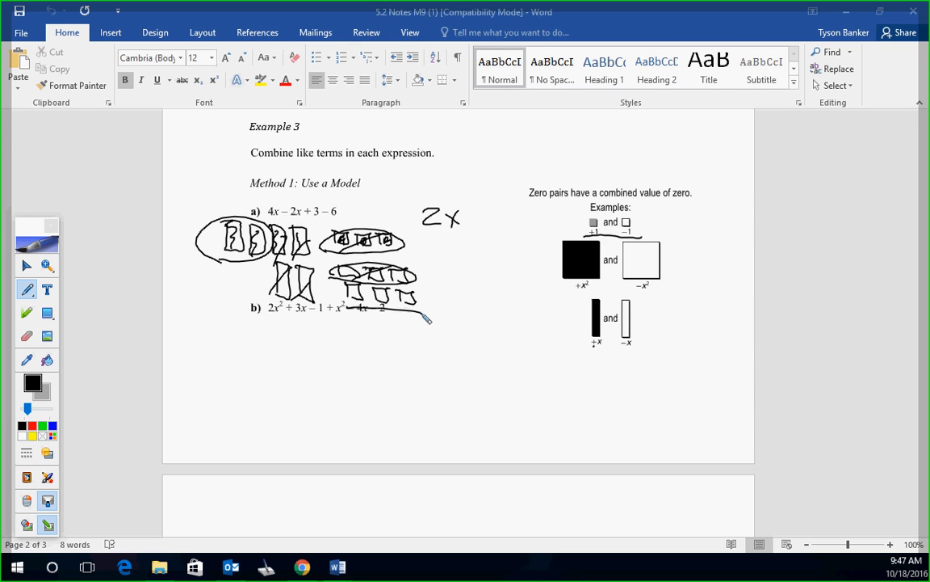
drag(465, 218, 498, 226)
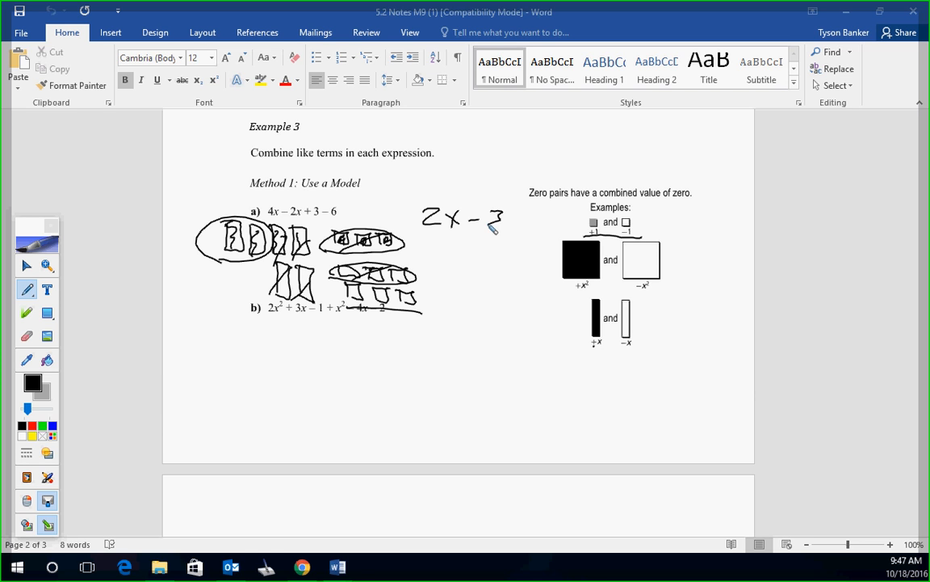
click(26, 334)
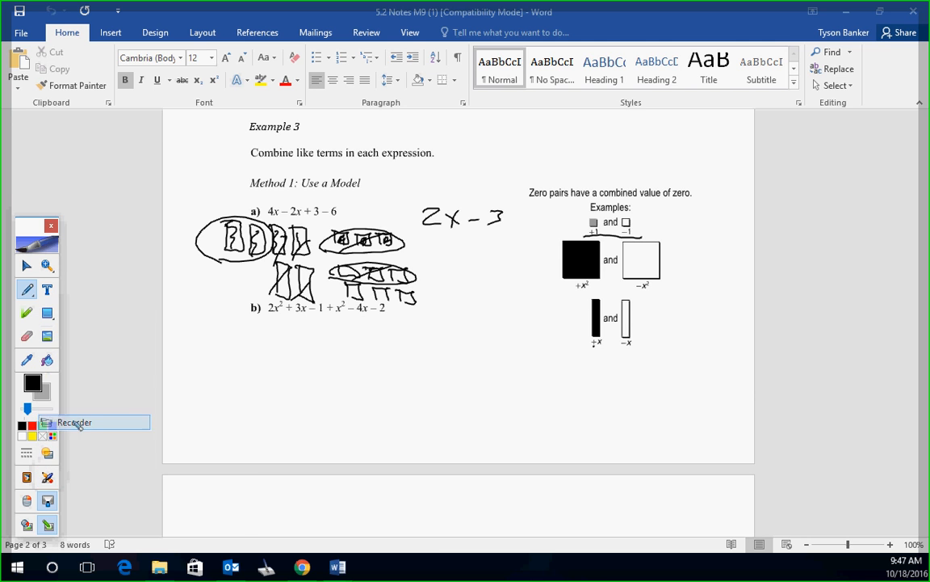
Draw and shade square, x and unit tiles modelling Example 3 part b
click(74, 422)
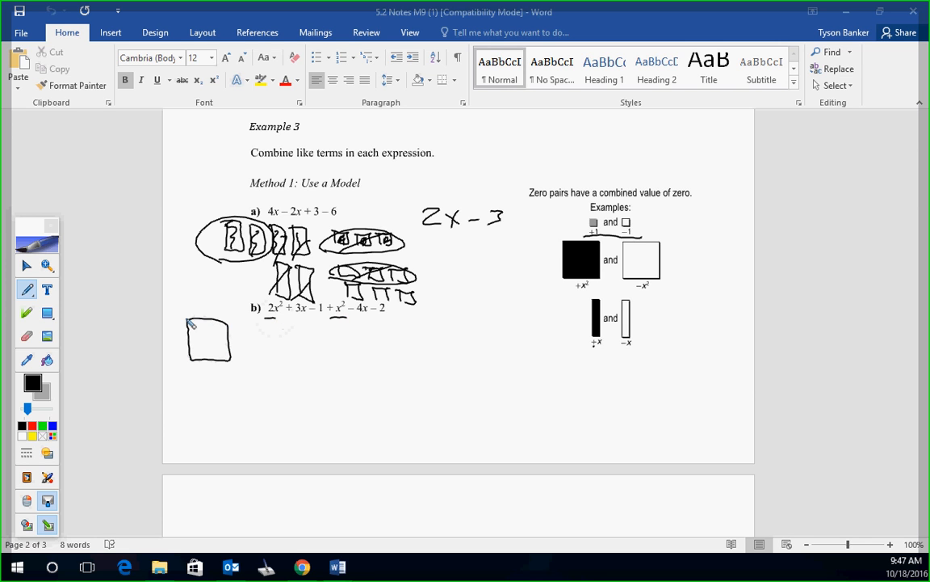
drag(245, 326, 274, 363)
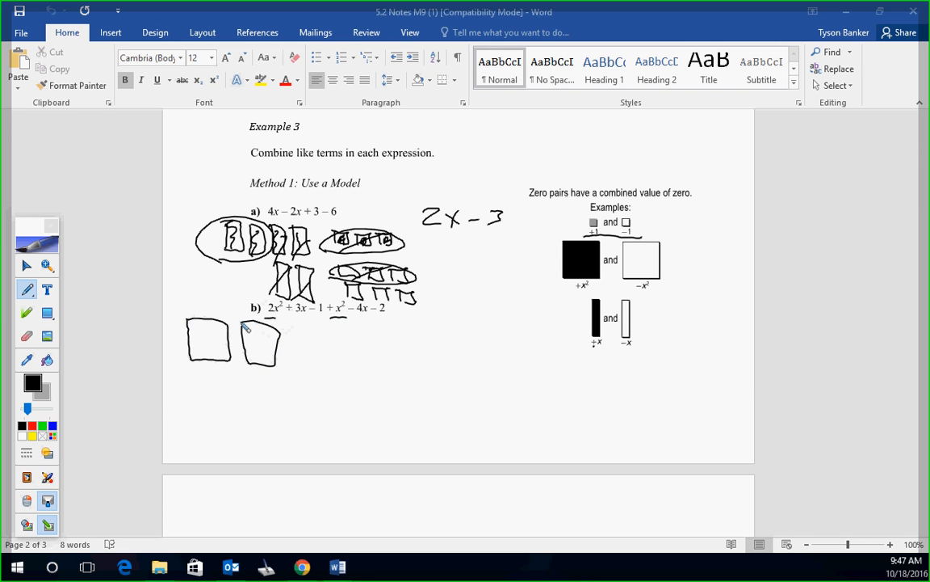
drag(207, 332, 266, 364)
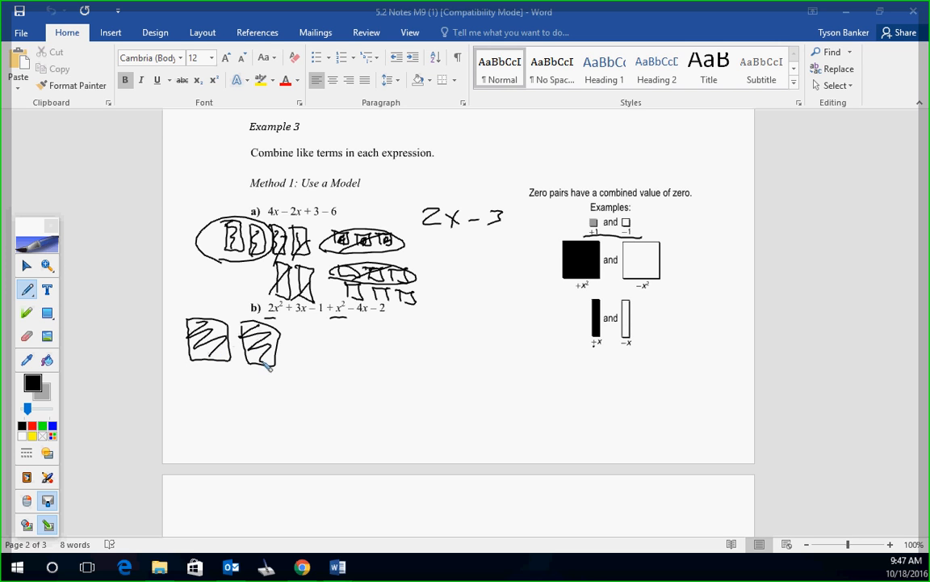
drag(197, 379, 234, 420)
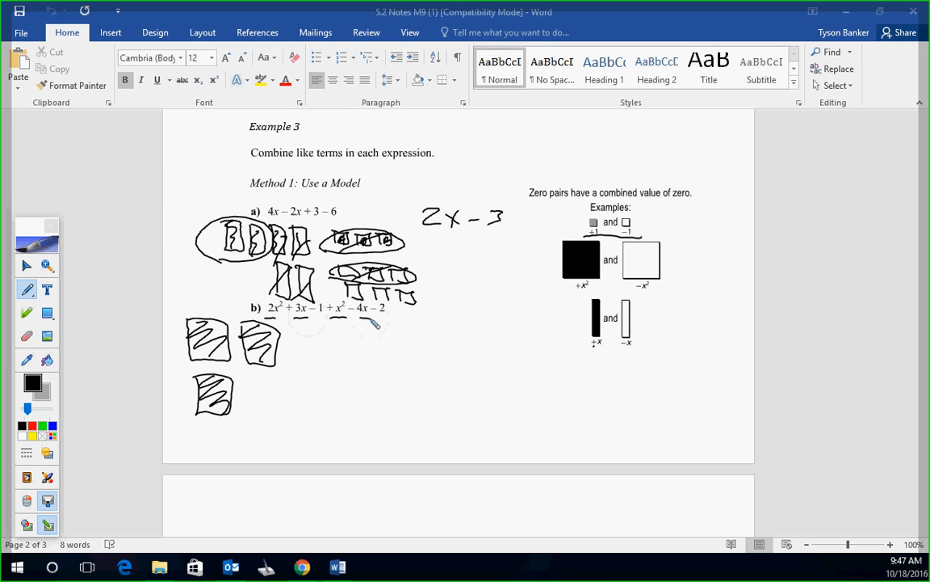
drag(310, 331, 363, 379)
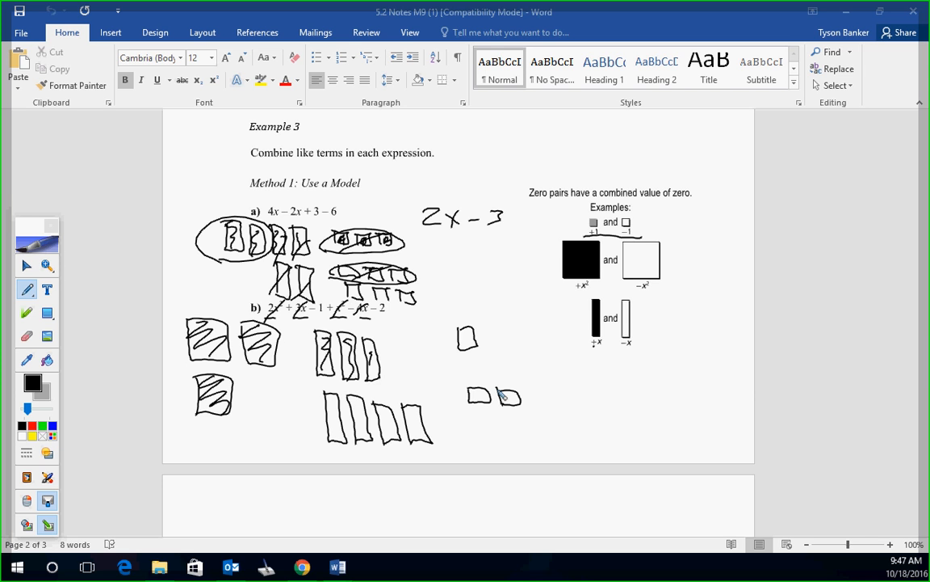
Circle the combined square tiles and note 3x² beside the part b sketch
drag(557, 372, 614, 369)
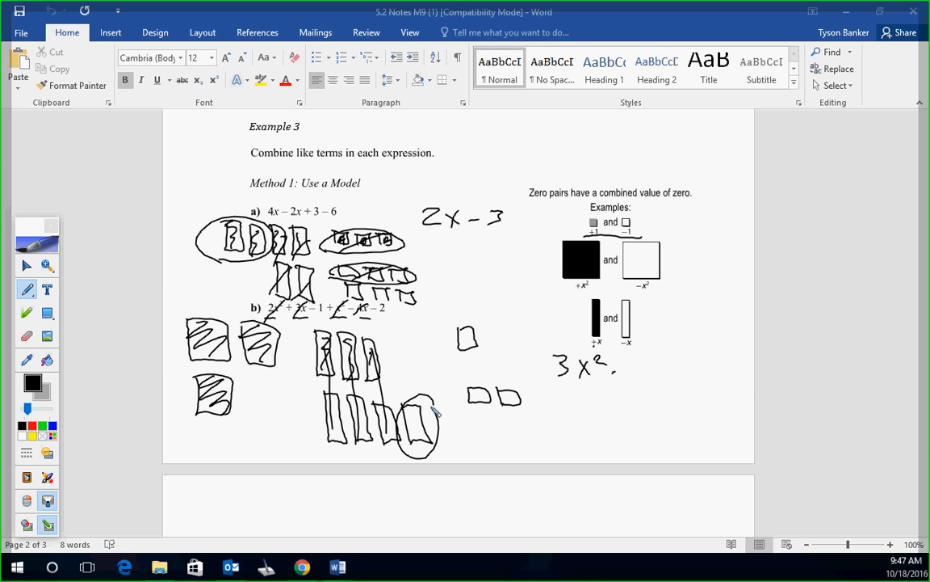
drag(622, 372, 654, 392)
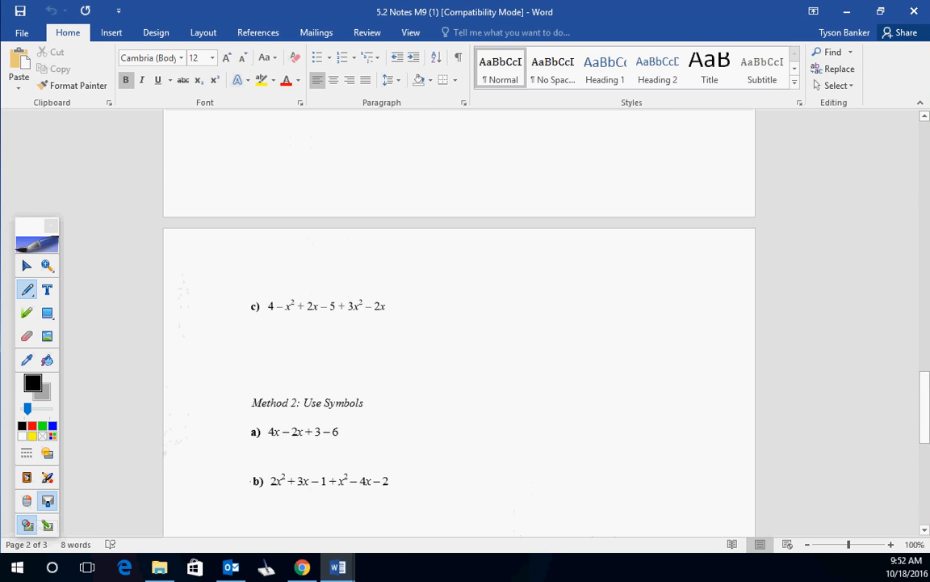
Draw square tiles for part c's x² terms, cross out x terms and sketch two rows of unit tiles
scroll(down, 3)
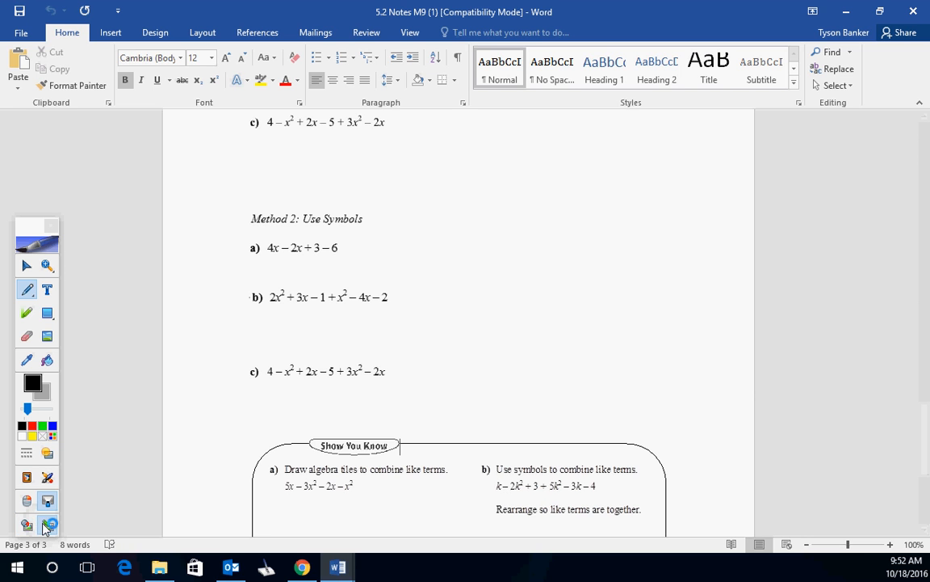
mouse_move(26, 525)
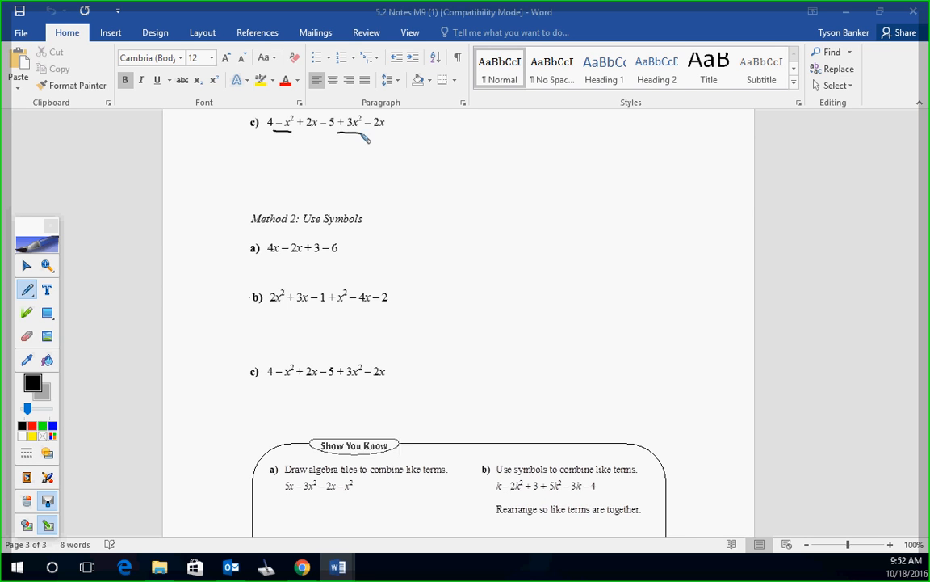
drag(210, 129, 262, 175)
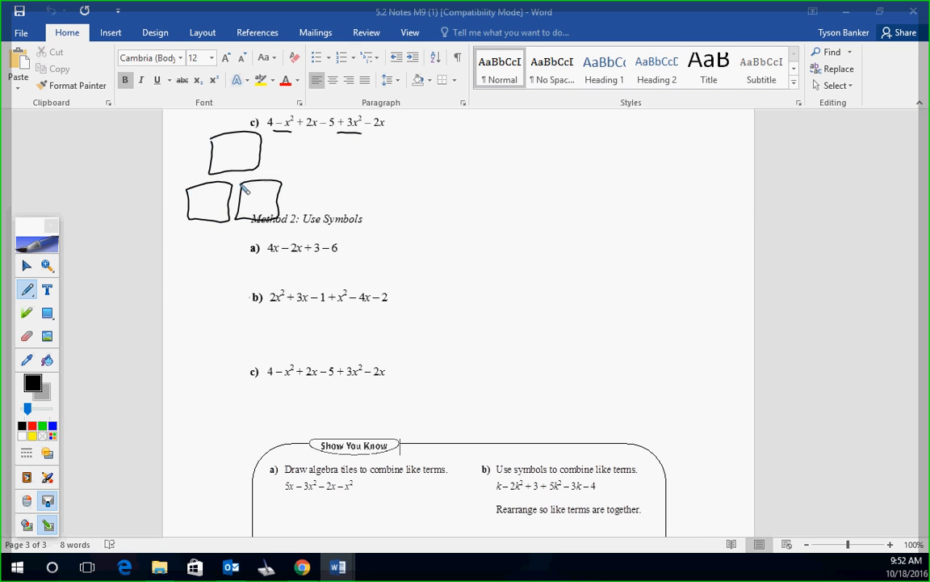
drag(193, 210, 331, 202)
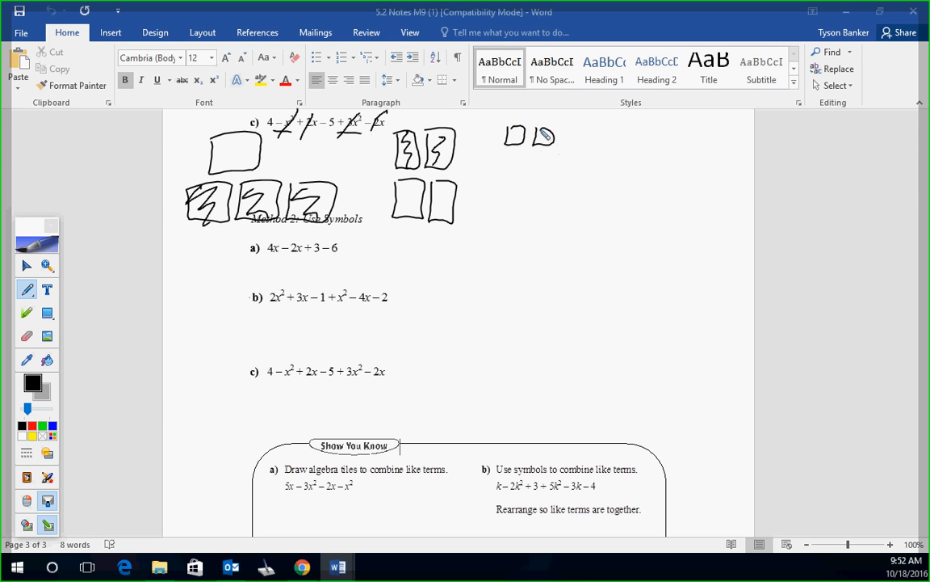
drag(558, 135, 611, 142)
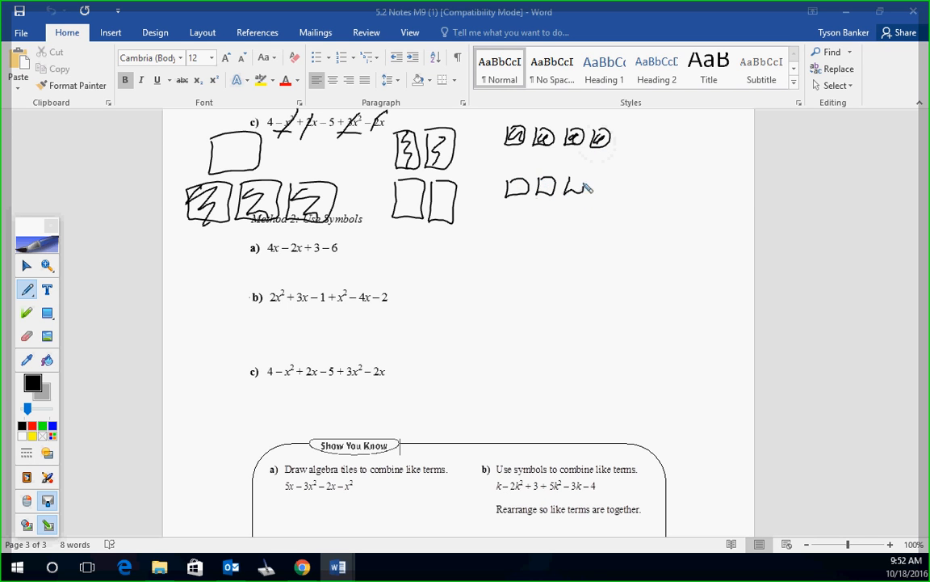
drag(574, 191, 643, 186)
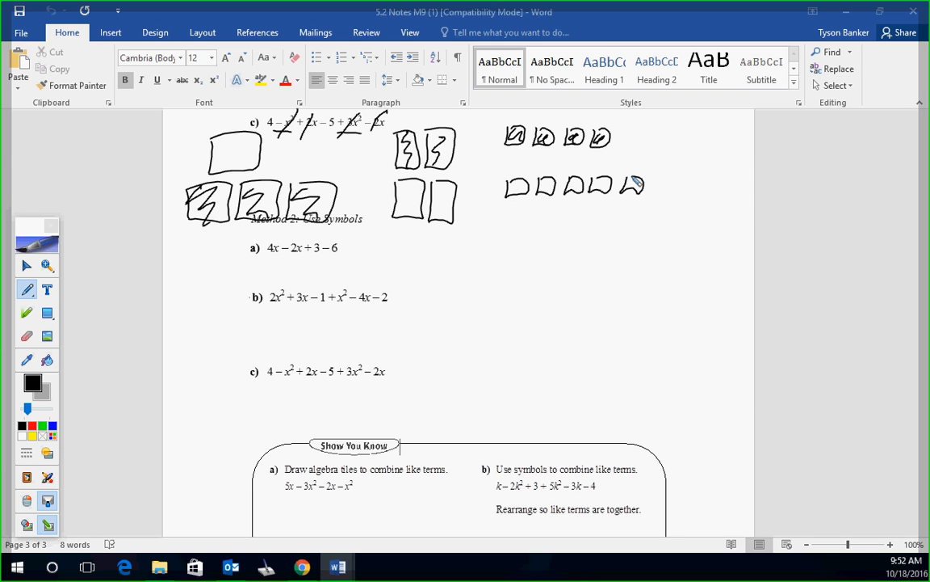
drag(246, 132, 207, 226)
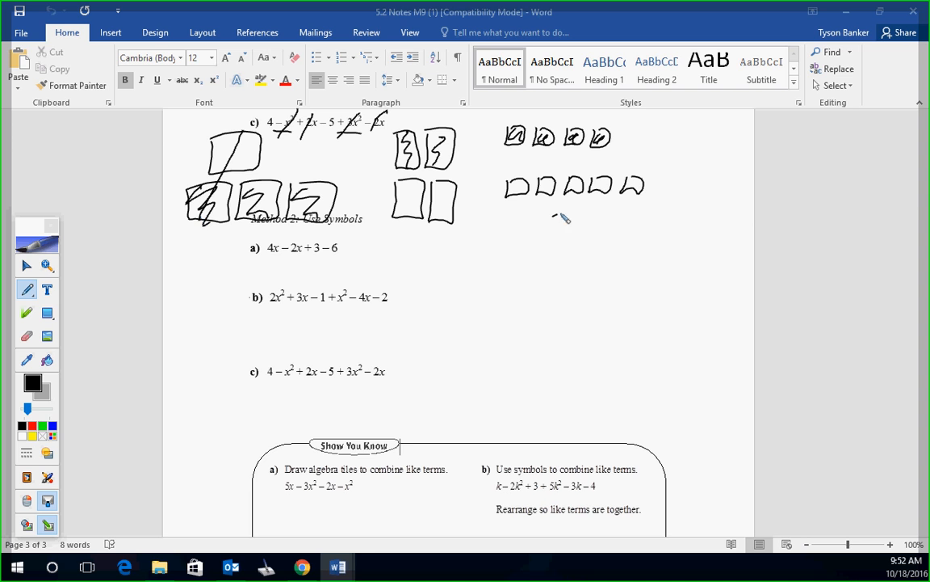
Pair off opposite tiles and write the circled simplified answer 2x² − 1
drag(557, 223, 614, 218)
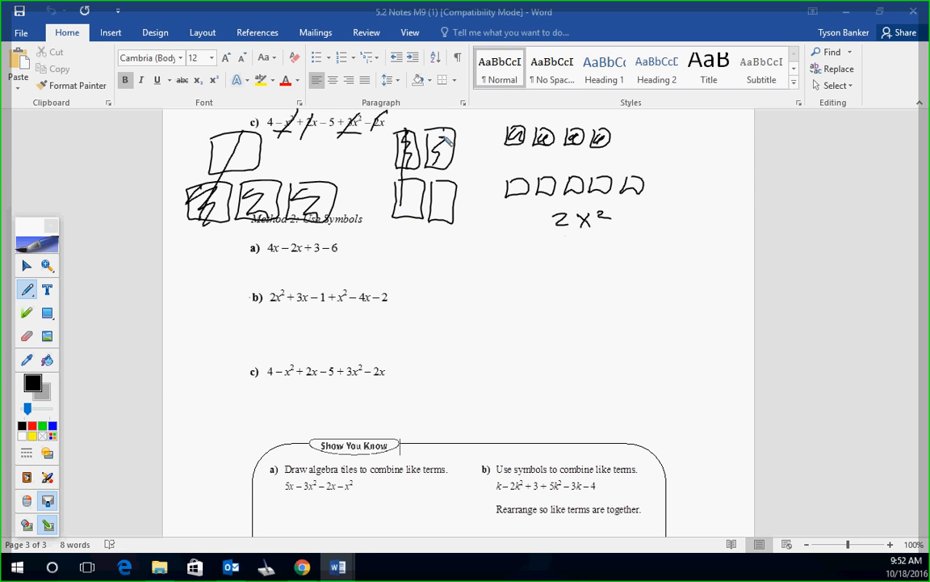
drag(449, 137, 444, 227)
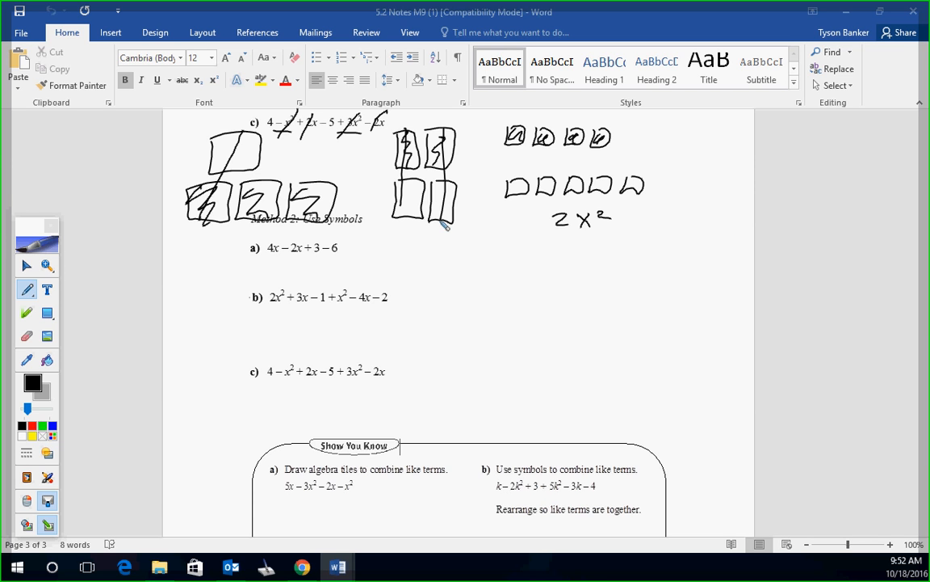
drag(517, 133, 614, 207)
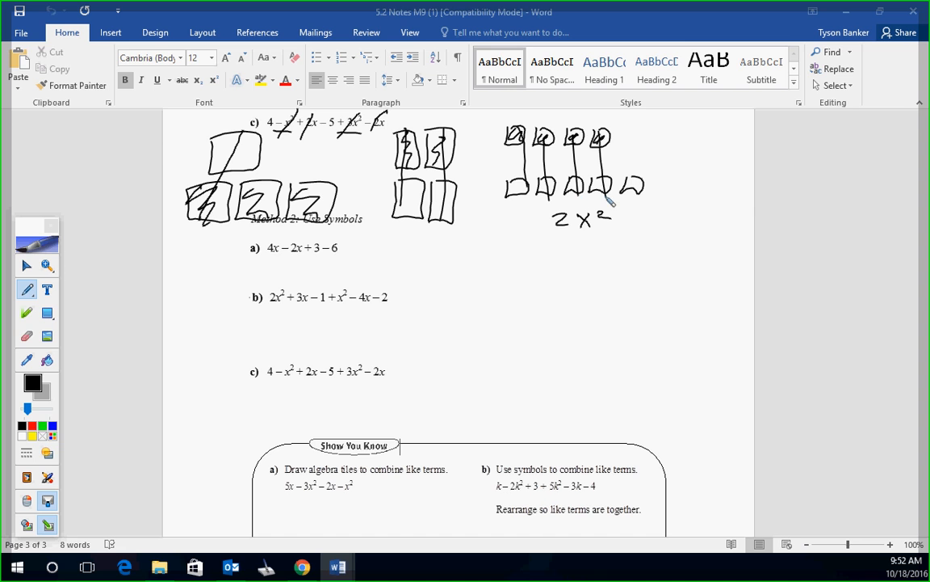
drag(638, 197, 687, 234)
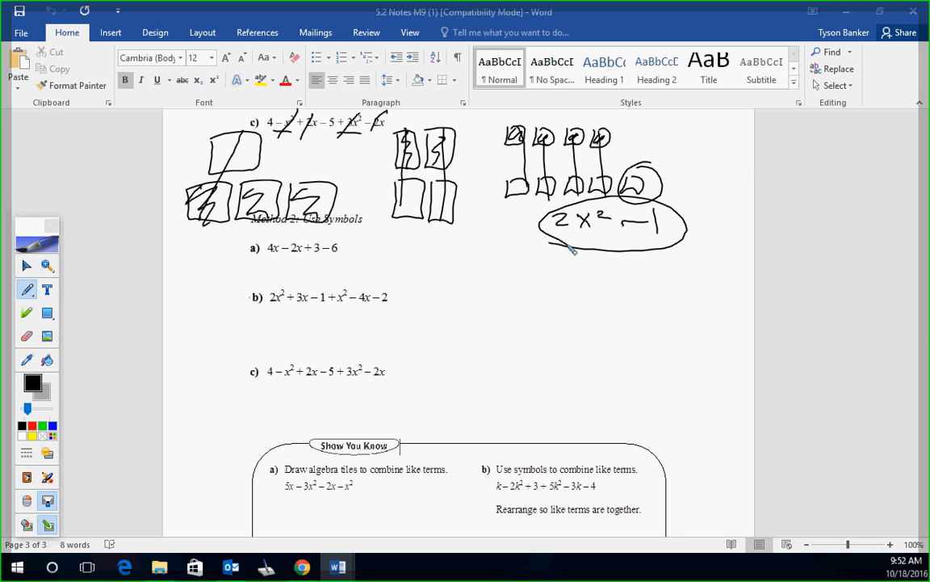
Mark the like terms in part a and ink its simplified answer 2x − 3
drag(262, 258, 308, 266)
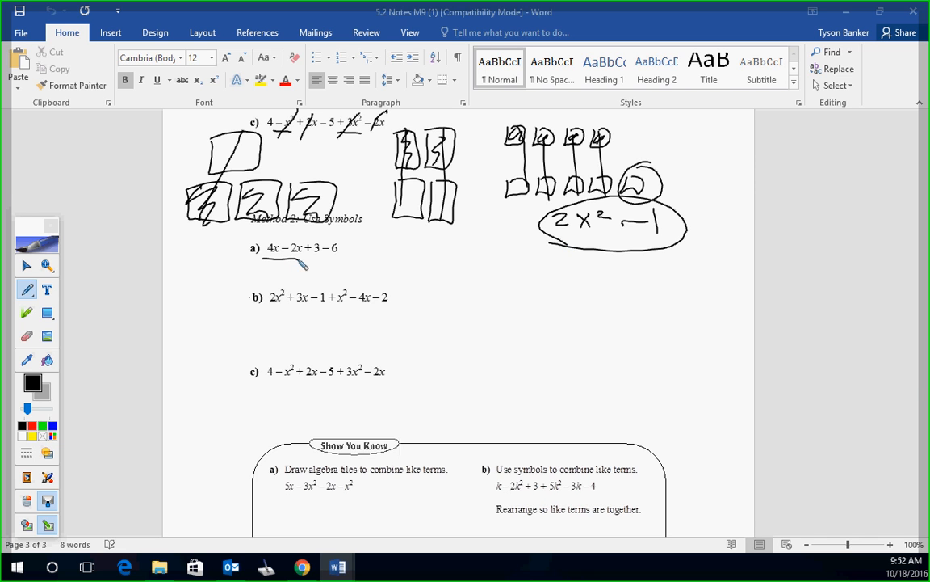
drag(402, 255, 450, 271)
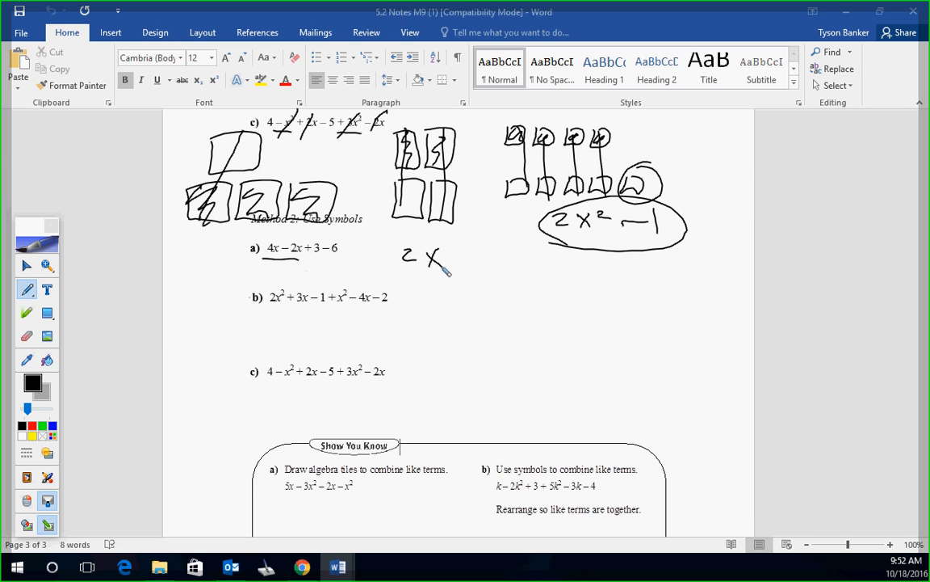
drag(453, 258, 485, 259)
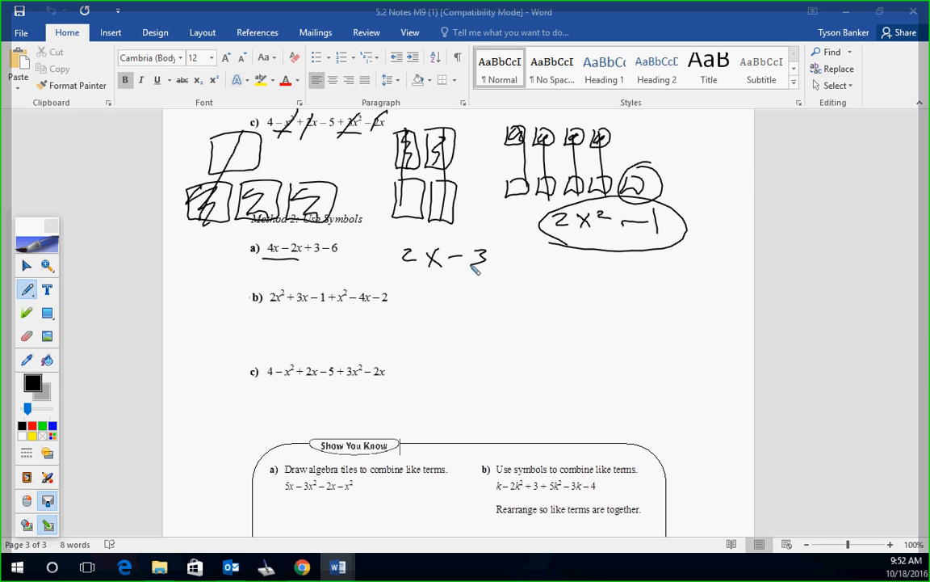
drag(271, 297, 339, 297)
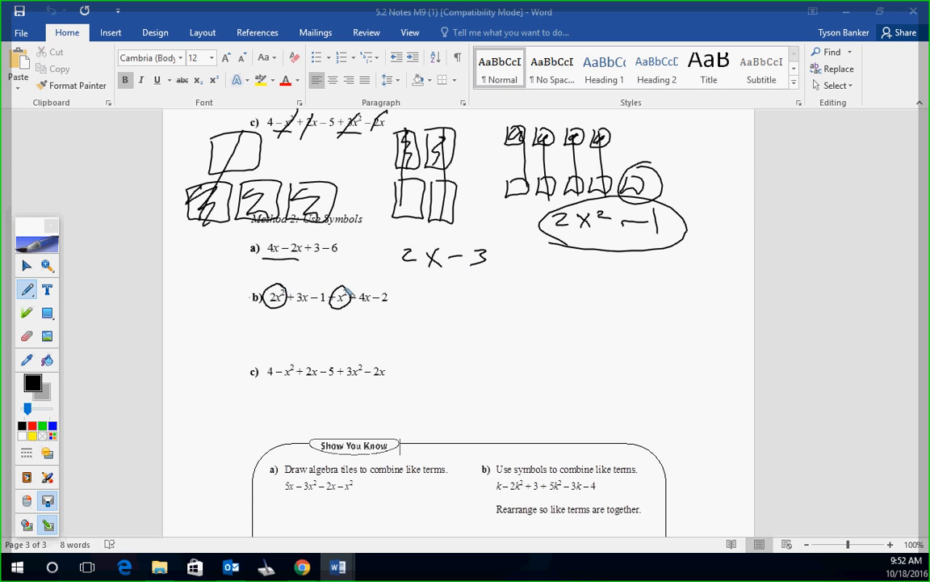
Circle the x² terms in part b and ink 3x² − x toward its answer 3x² − x − 3
drag(453, 299, 465, 315)
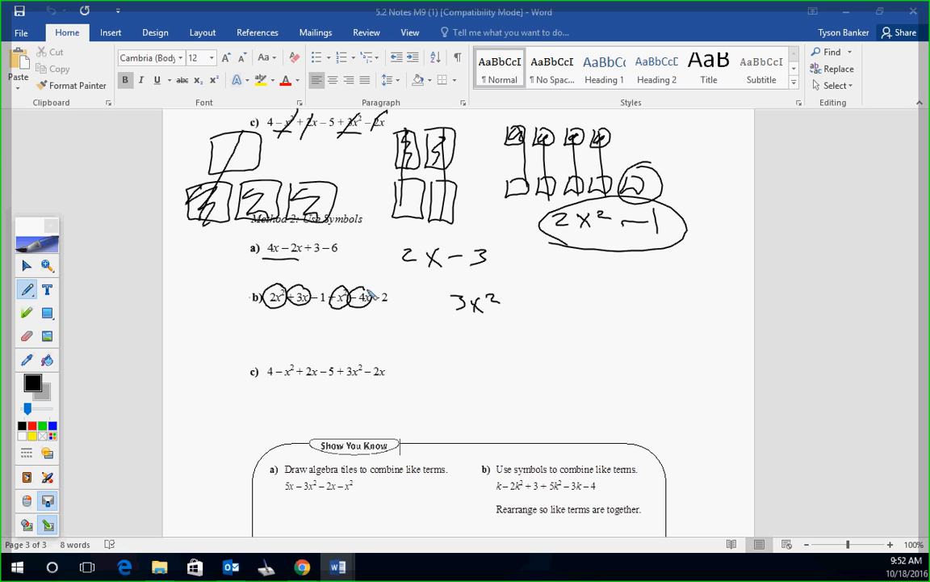
drag(514, 309, 562, 323)
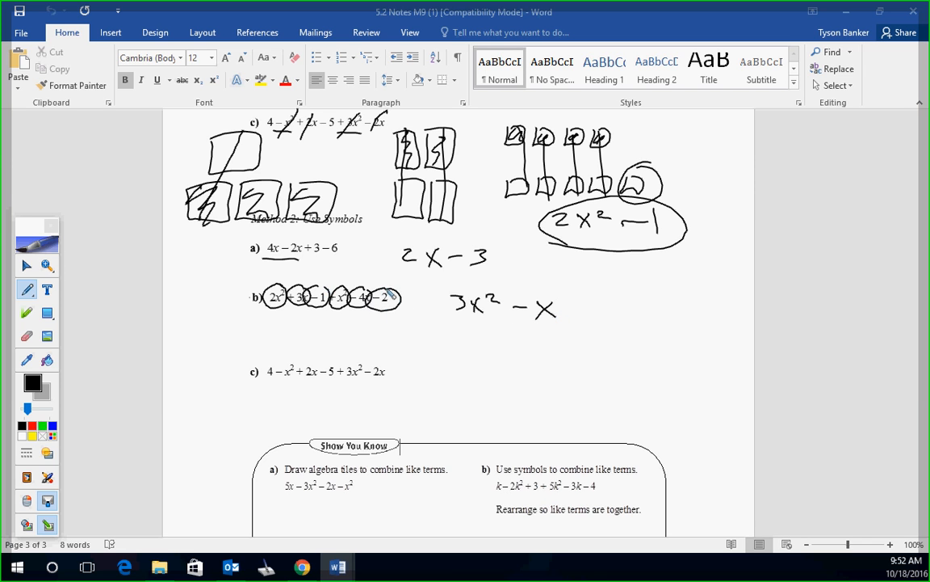
drag(566, 310, 601, 323)
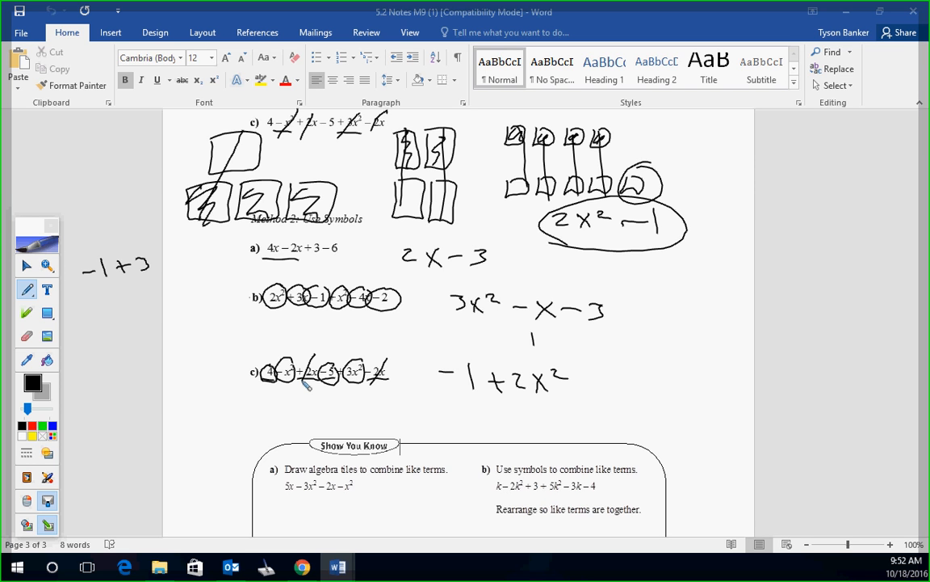
Jot the side working 2x² + x² for the x² terms in the left margin
drag(165, 303, 191, 320)
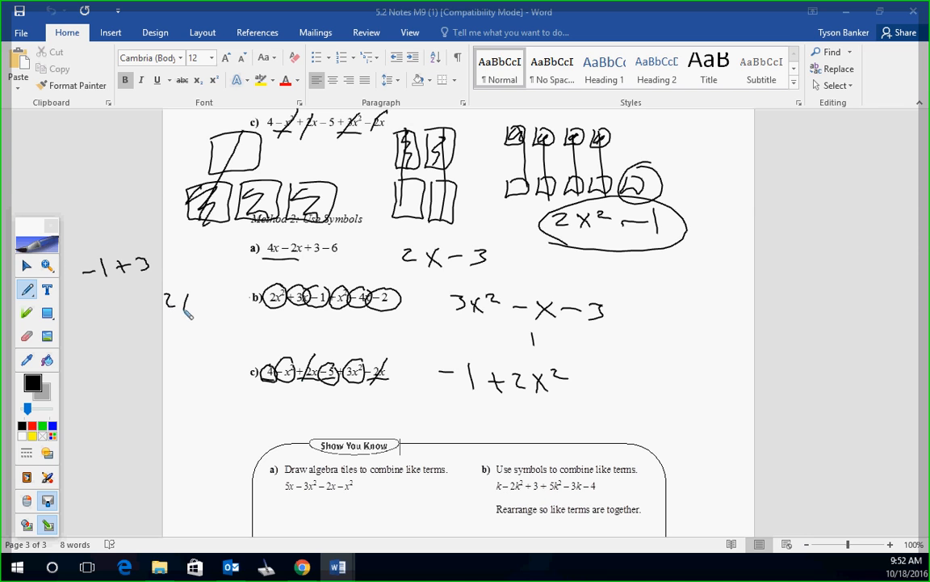
drag(165, 307, 256, 304)
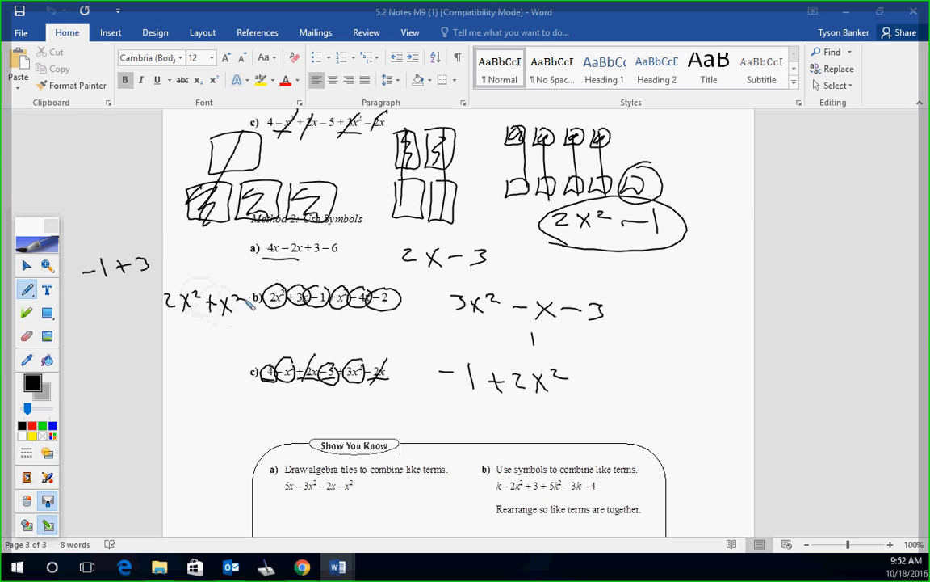
drag(161, 317, 242, 325)
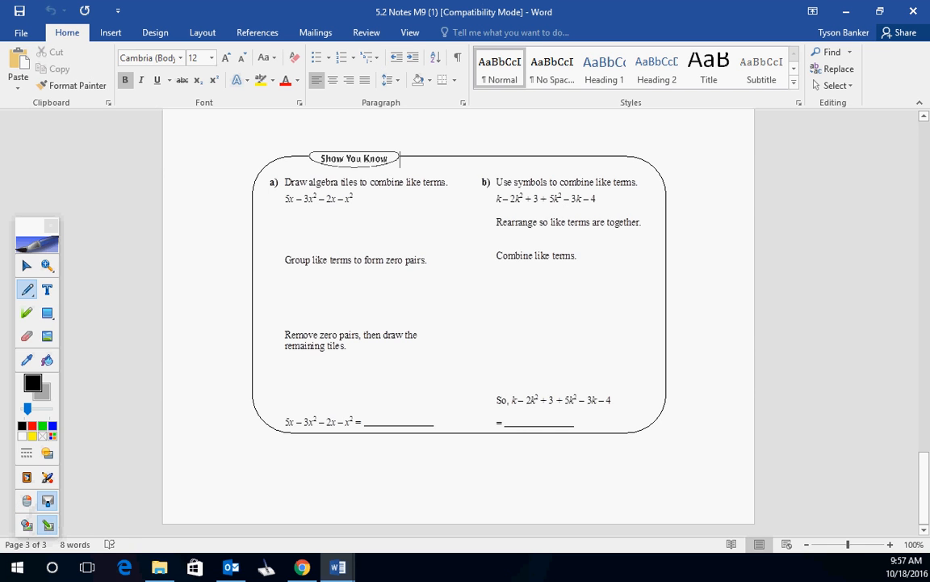
mouse_move(26, 524)
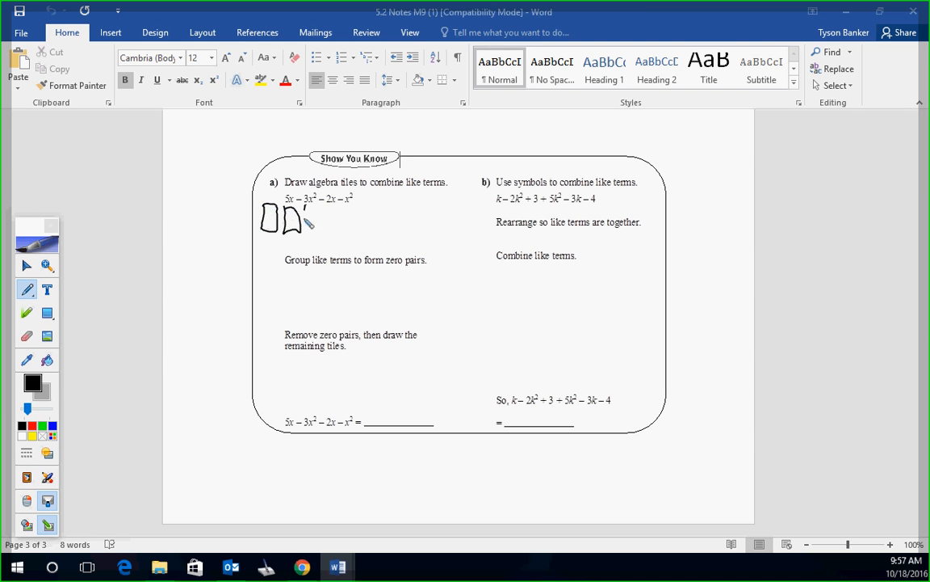
Sketch the algebra tiles for 5x and the remaining terms of Show You Know part a
drag(310, 218, 336, 226)
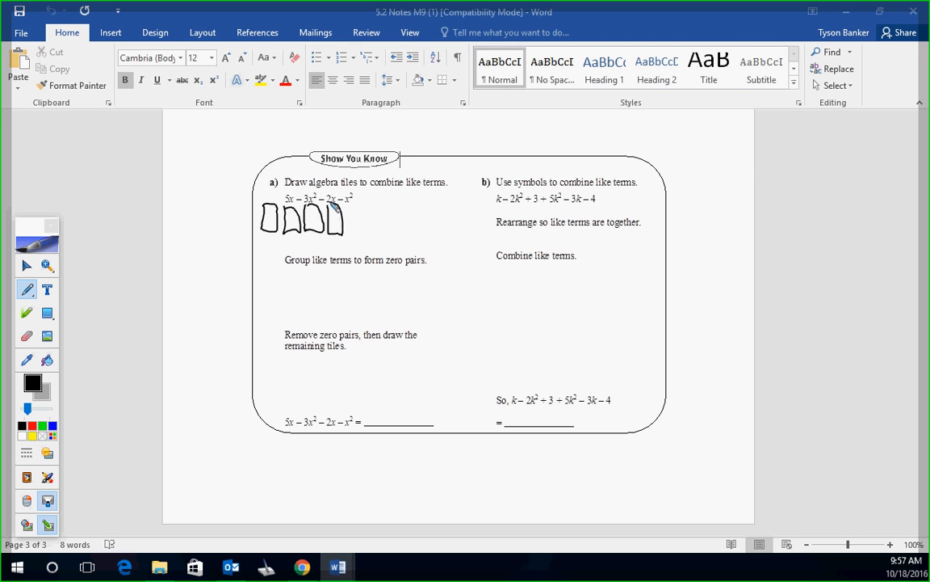
drag(332, 207, 359, 234)
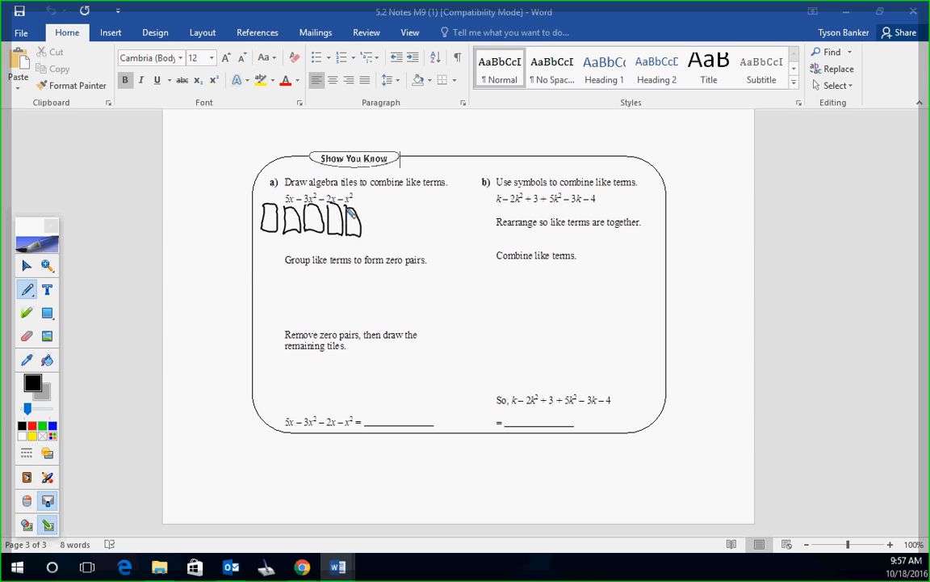
drag(261, 242, 304, 258)
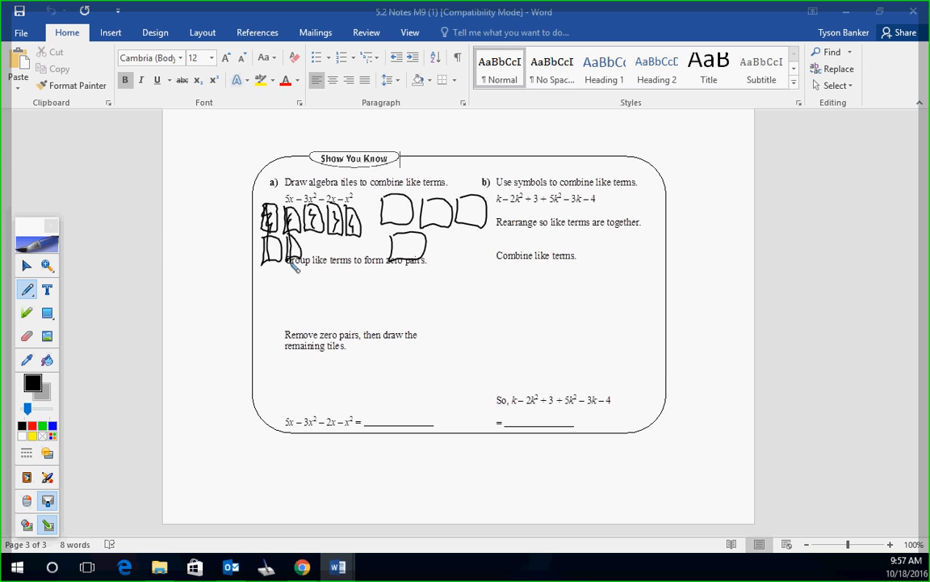
drag(281, 368, 315, 393)
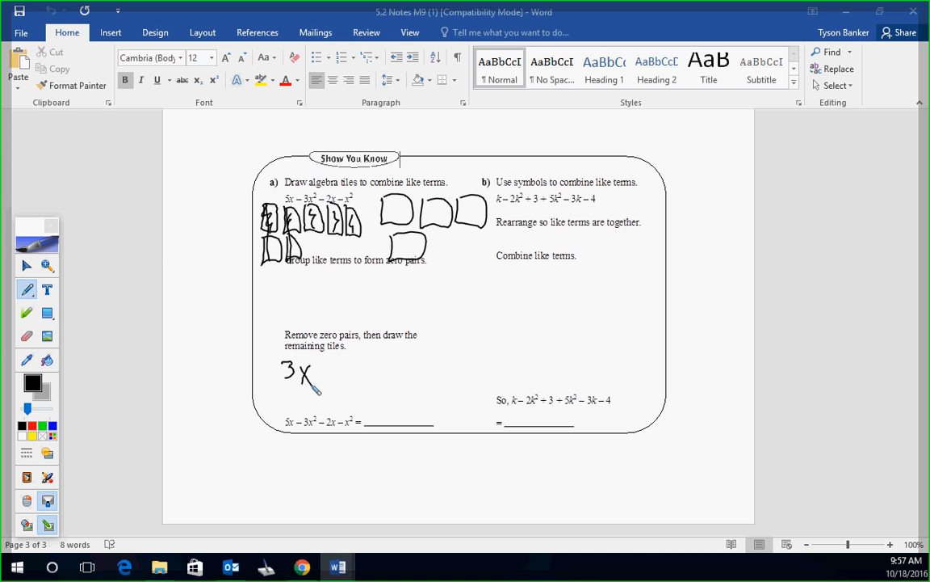
Ink part a's combined result 3x − 4x² on the answer line
drag(315, 375, 380, 375)
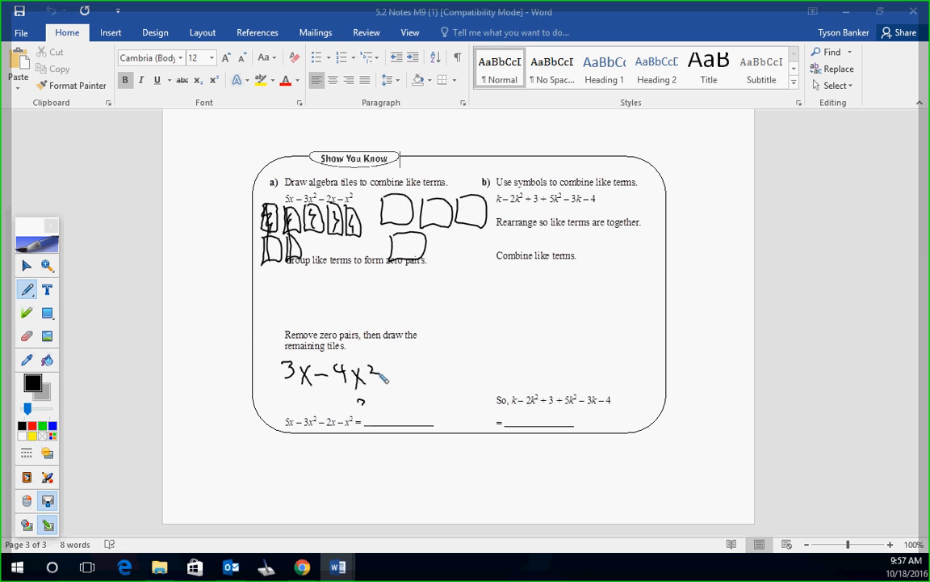
drag(368, 416, 433, 417)
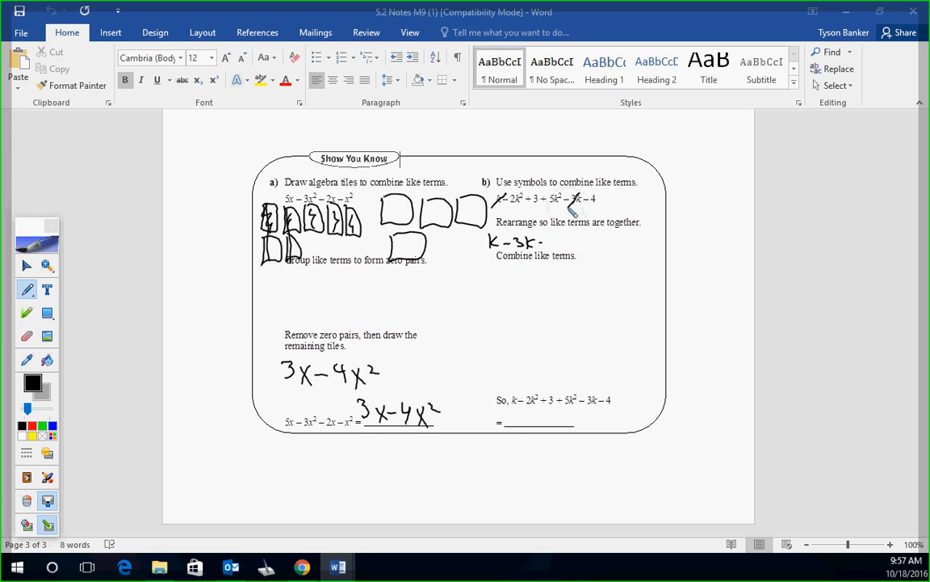
Rewrite part b with the k and k² terms grouped, crossing out the used terms
drag(541, 242, 598, 245)
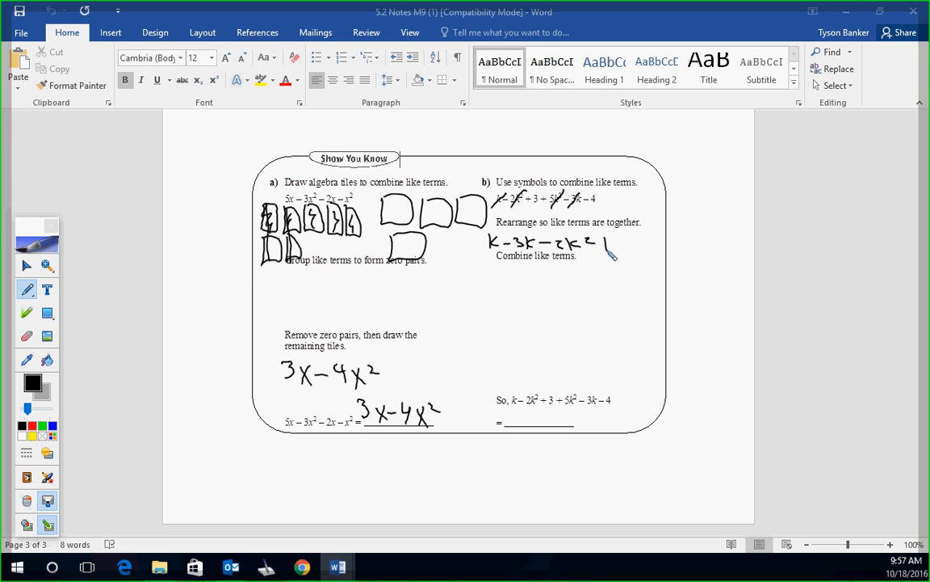
drag(611, 250, 650, 242)
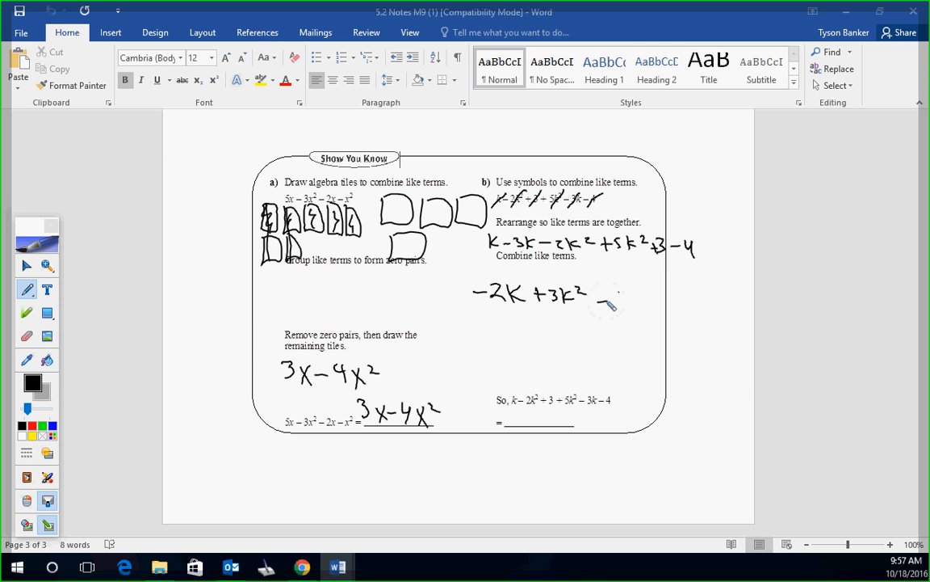
Ink −2k + 3k² − 1 for part b and arrow it to the answer line
drag(585, 299, 630, 315)
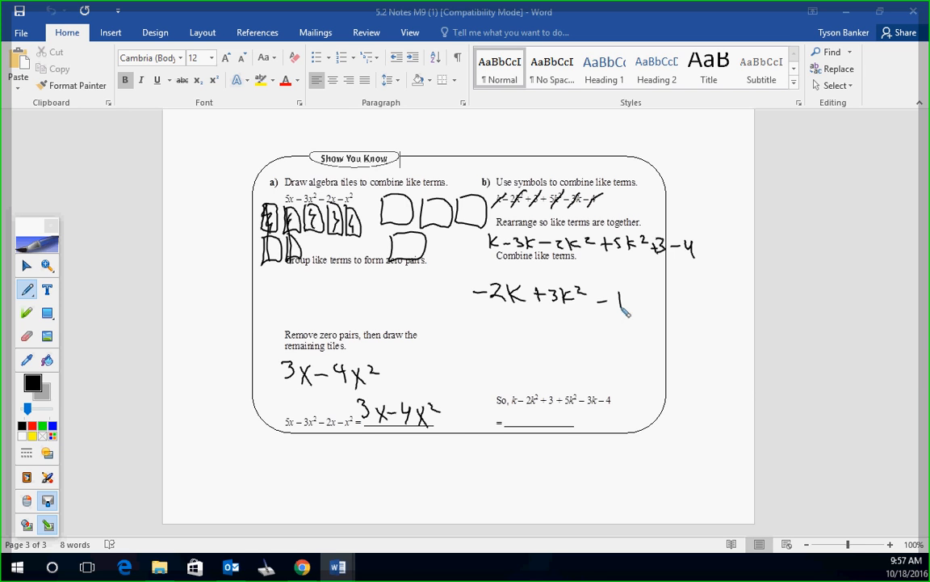
drag(470, 300, 500, 421)
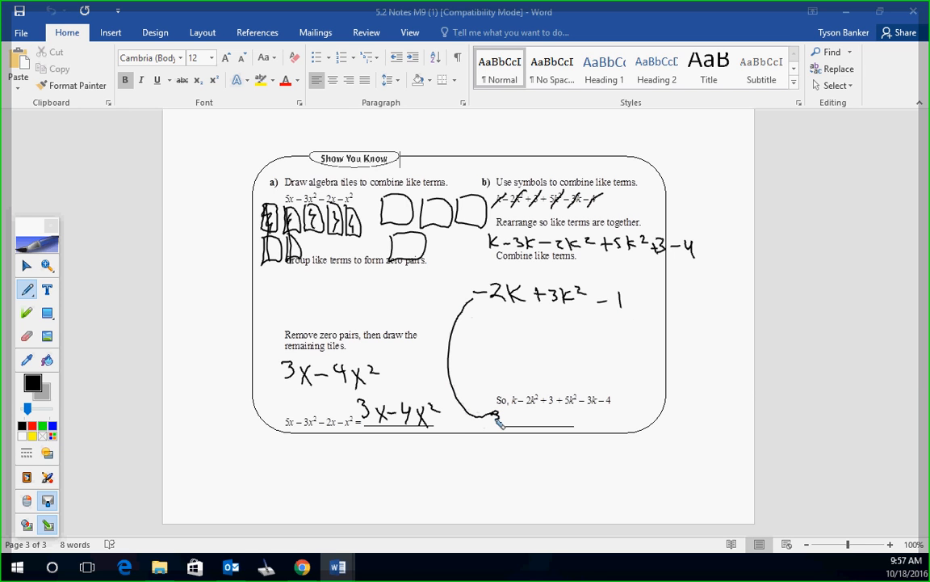